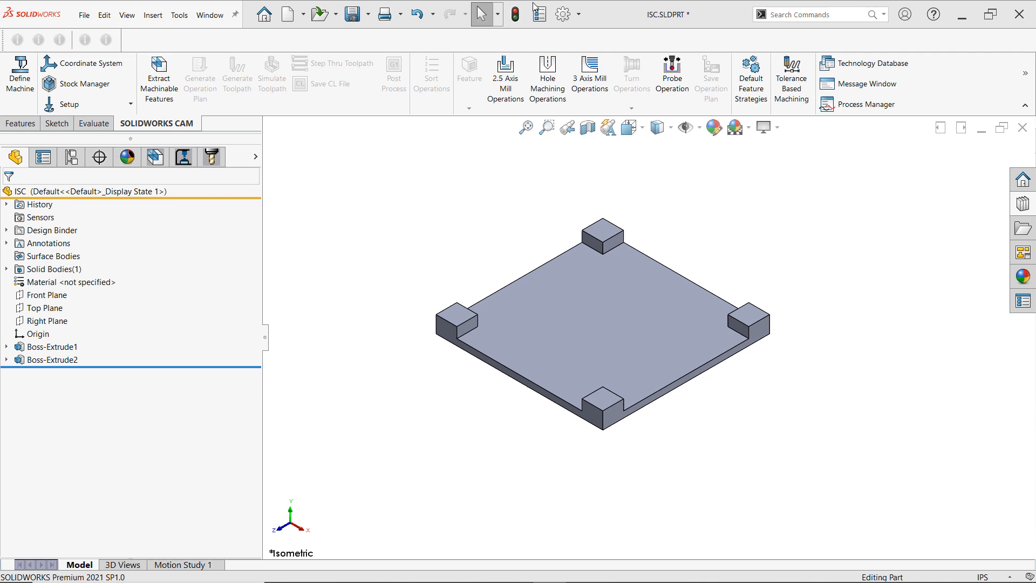
{"action": "mouse_move", "coordinate": [579, 20]}
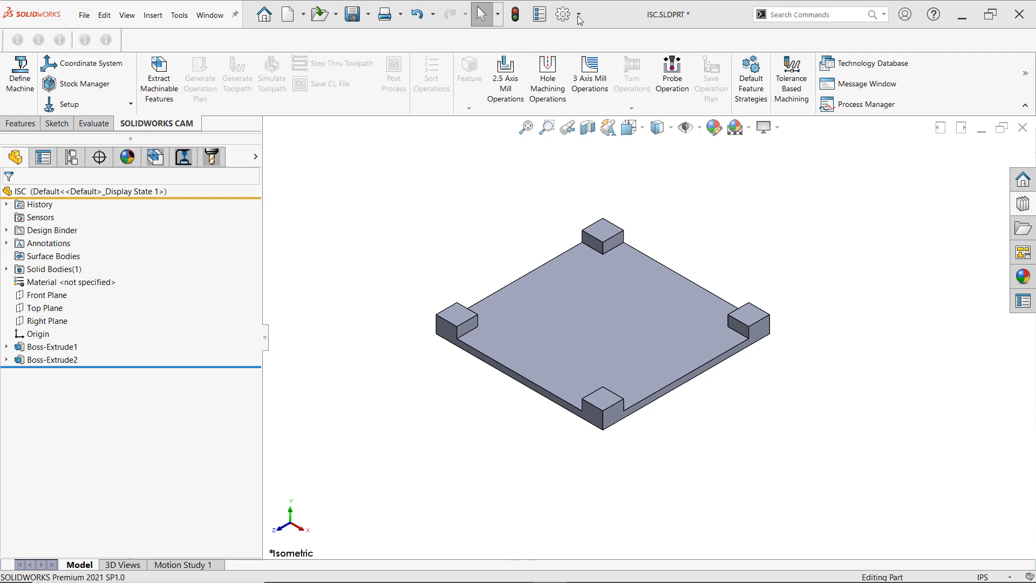
- Enable the SOLIDWORKS CAM add-in from the add-in manager
{"action": "left_click", "coordinate": [577, 15]}
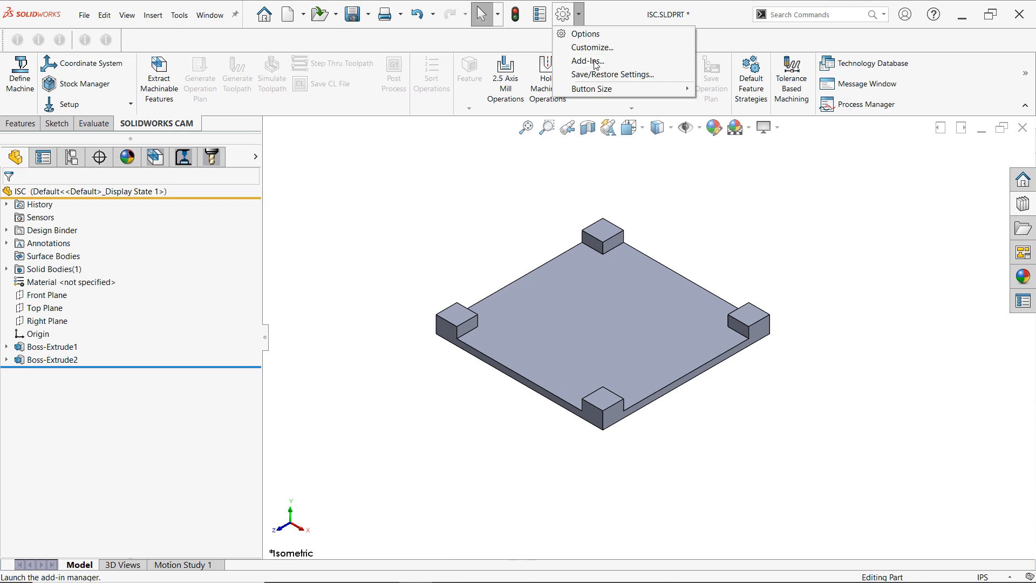
{"action": "left_click", "coordinate": [587, 61]}
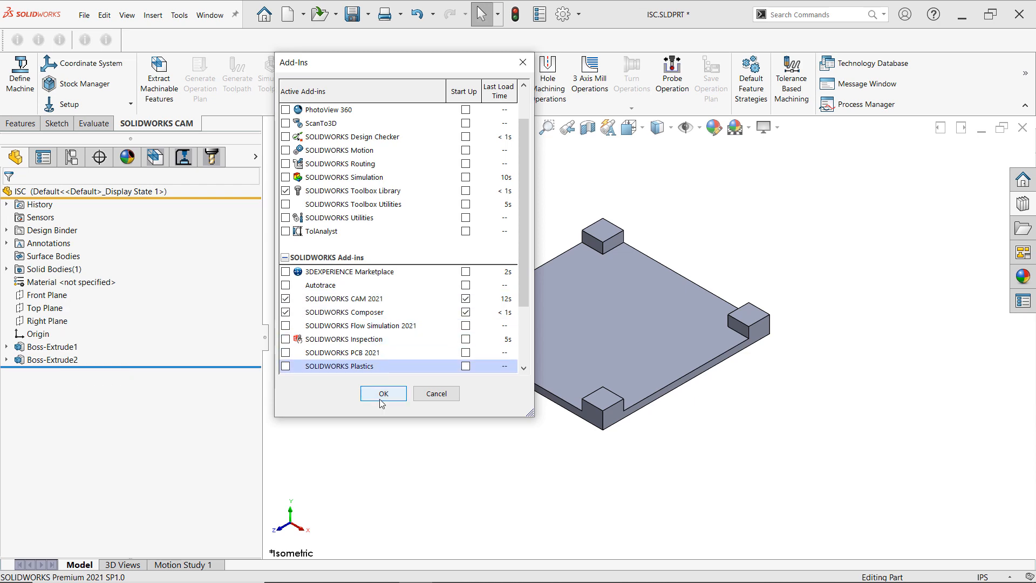
{"action": "left_click", "coordinate": [382, 393]}
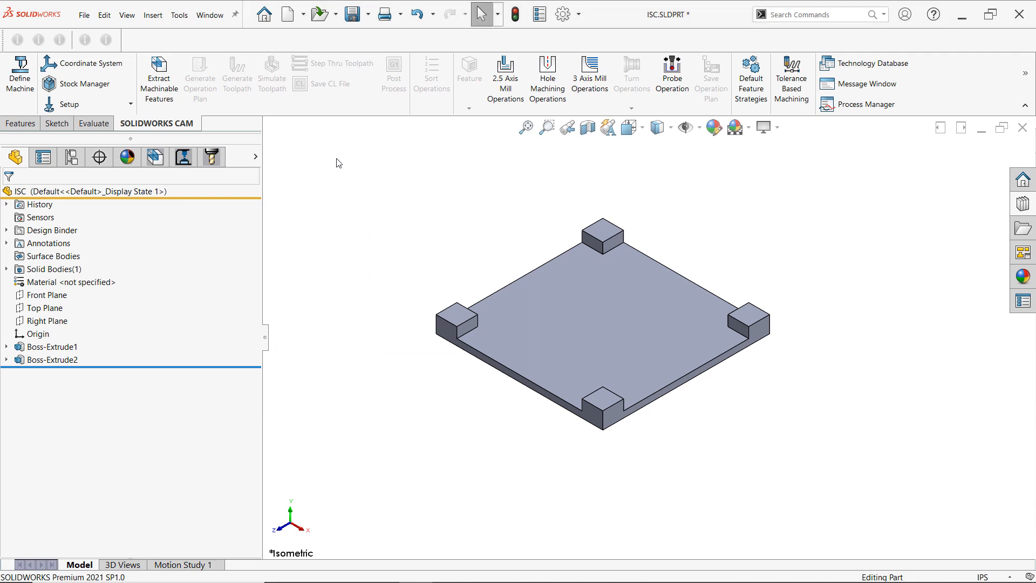
{"action": "mouse_move", "coordinate": [416, 149]}
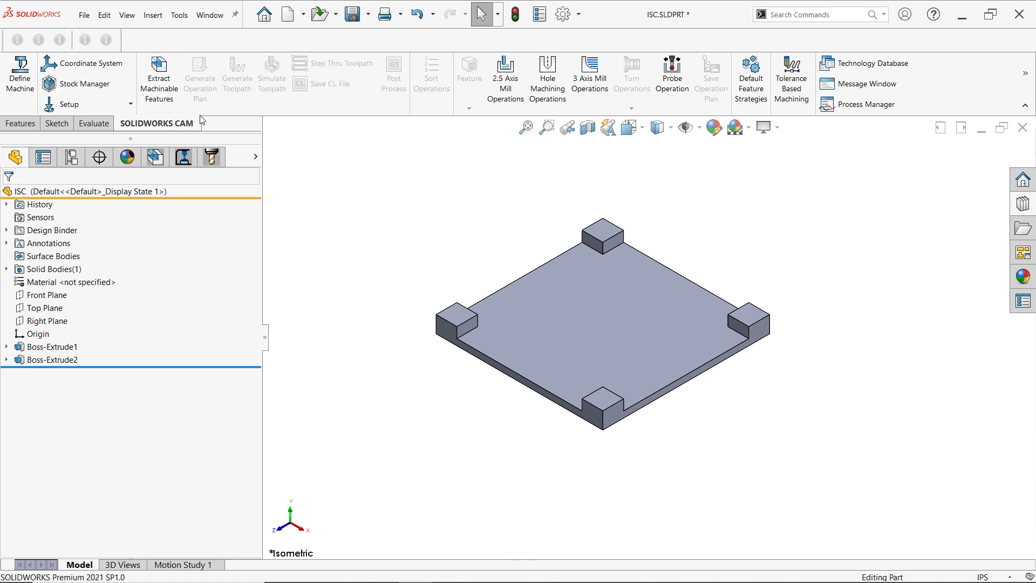
{"action": "mouse_move", "coordinate": [111, 312]}
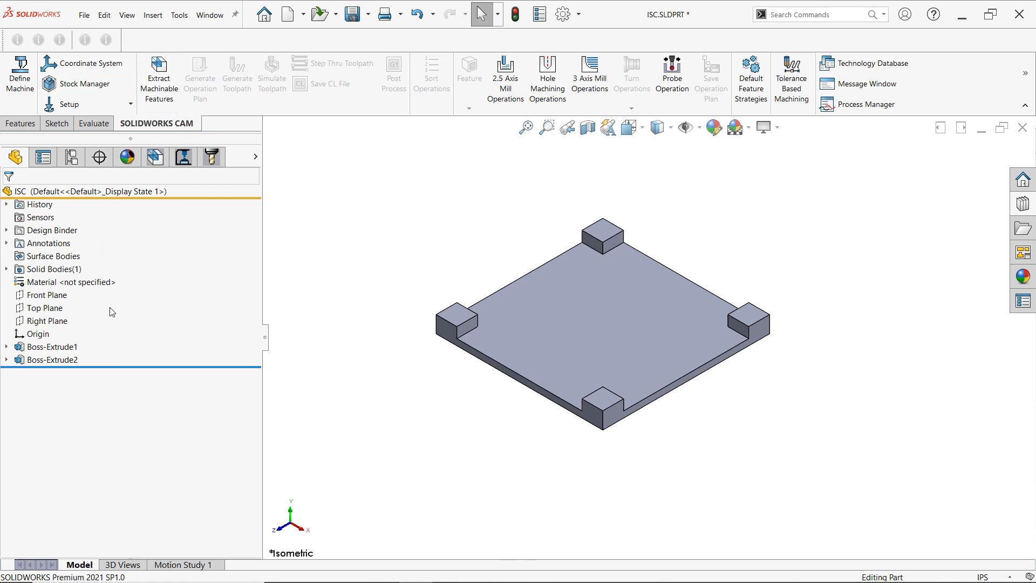
{"action": "mouse_move", "coordinate": [154, 156]}
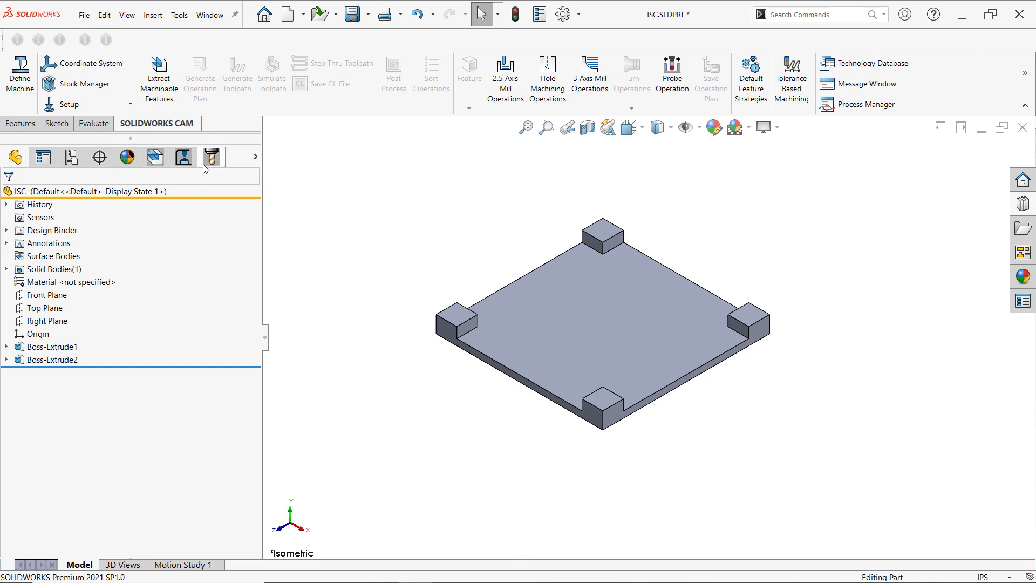
- Show the CAM NC Manager tree and expand the machine to list its Tool Crib 2 inch tools
{"action": "left_click", "coordinate": [154, 156]}
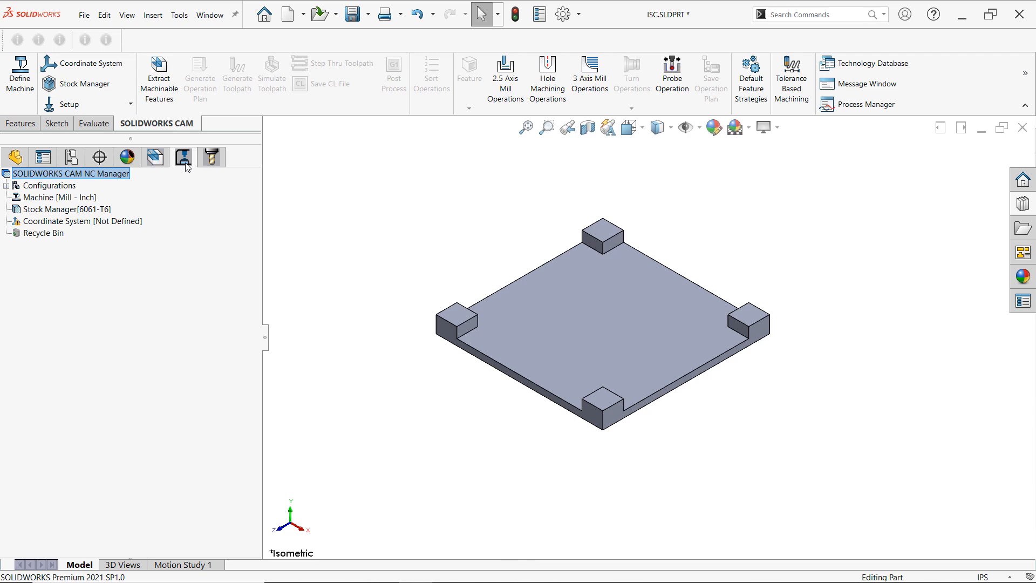
{"action": "left_click", "coordinate": [184, 157]}
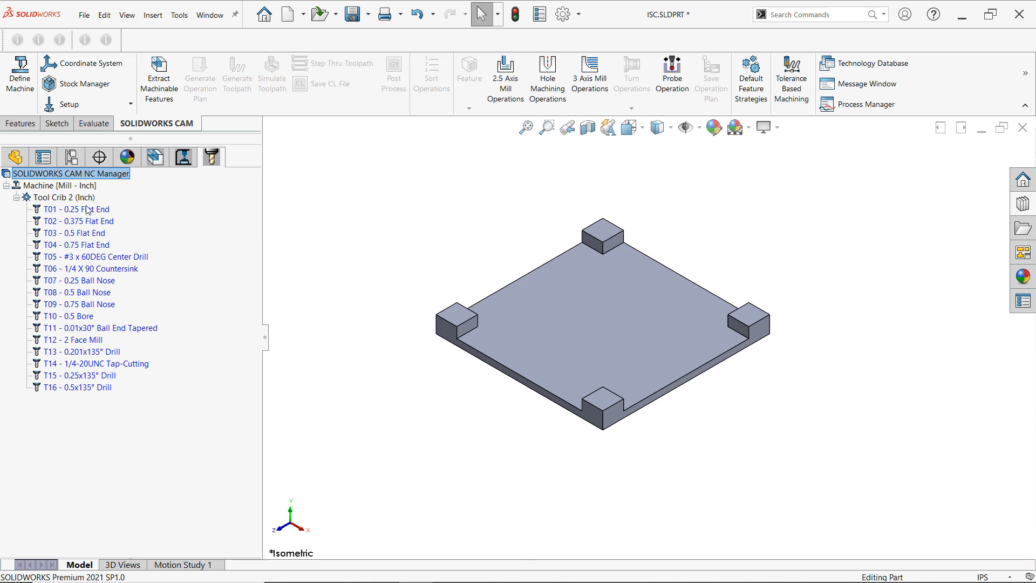
{"action": "mouse_move", "coordinate": [87, 200]}
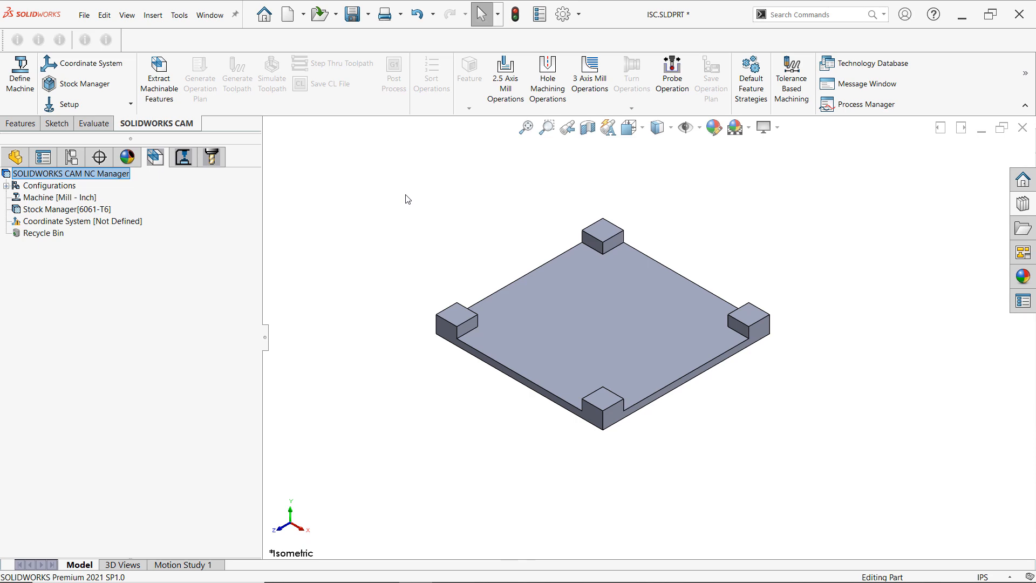
- Edit the machine definition and choose Mill - Inch from the available machines
{"action": "right_click", "coordinate": [71, 173]}
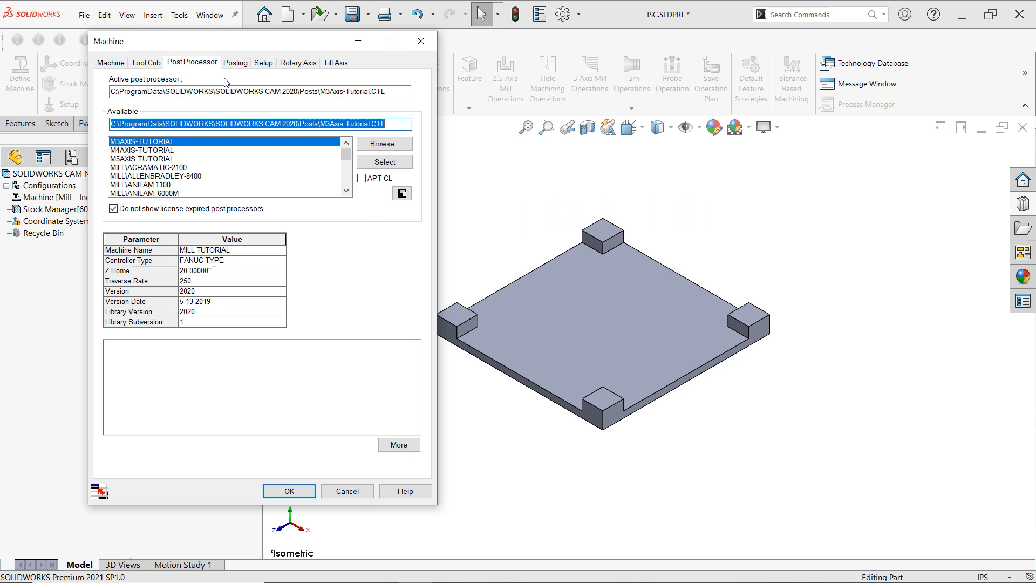
{"action": "left_click", "coordinate": [110, 63]}
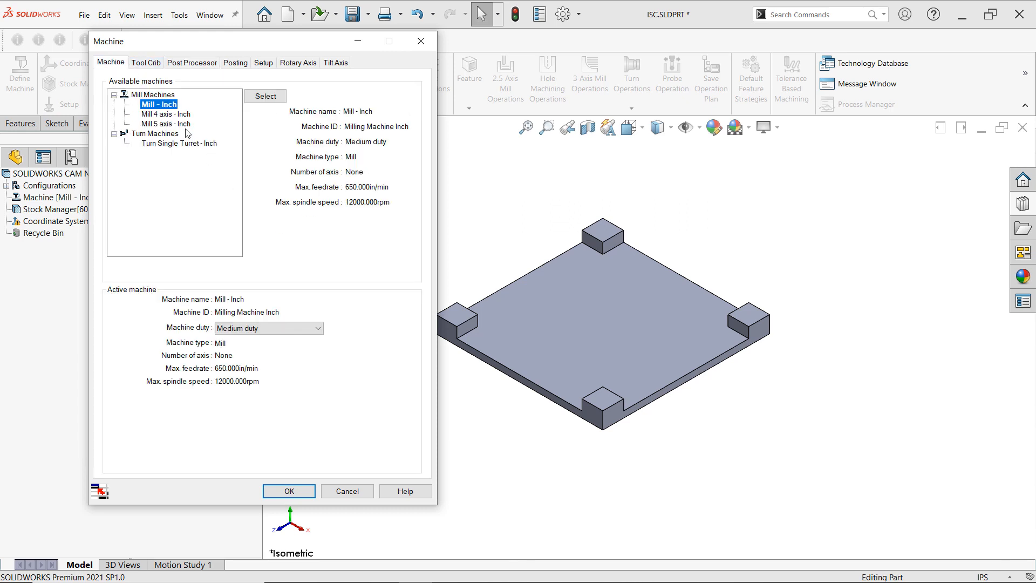
{"action": "mouse_move", "coordinate": [238, 206]}
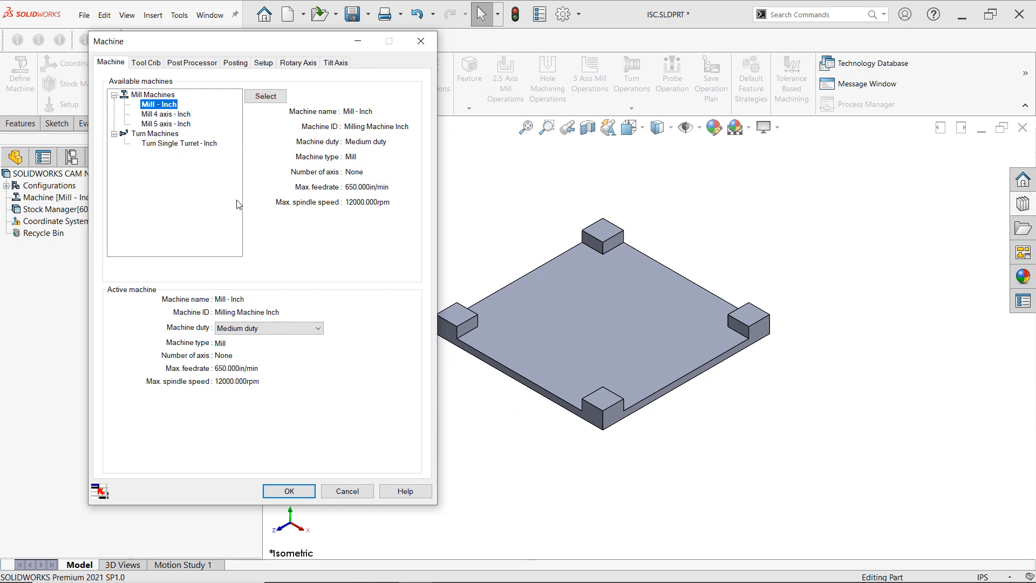
{"action": "mouse_move", "coordinate": [213, 160]}
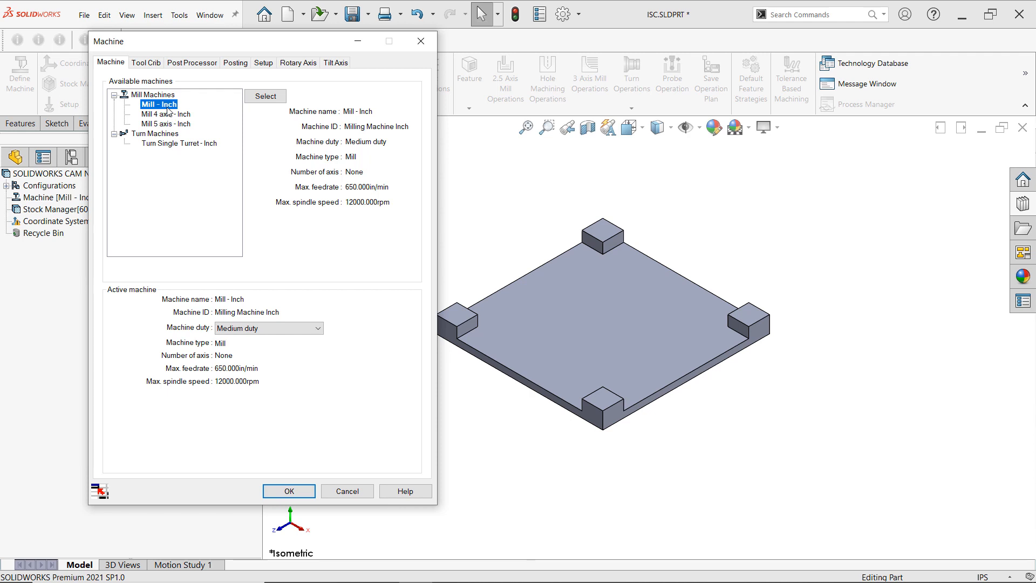
{"action": "mouse_move", "coordinate": [181, 145]}
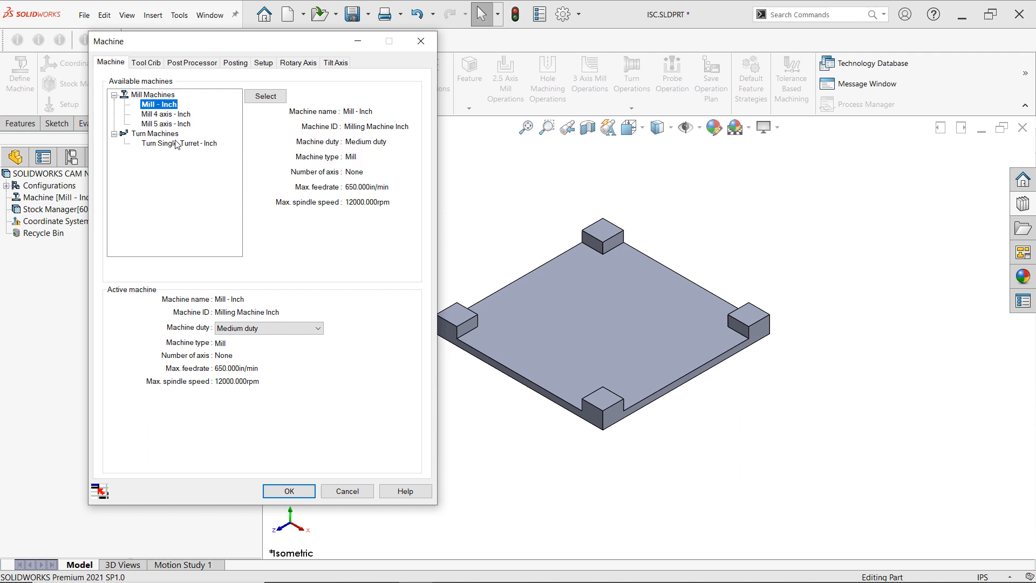
{"action": "mouse_move", "coordinate": [172, 113]}
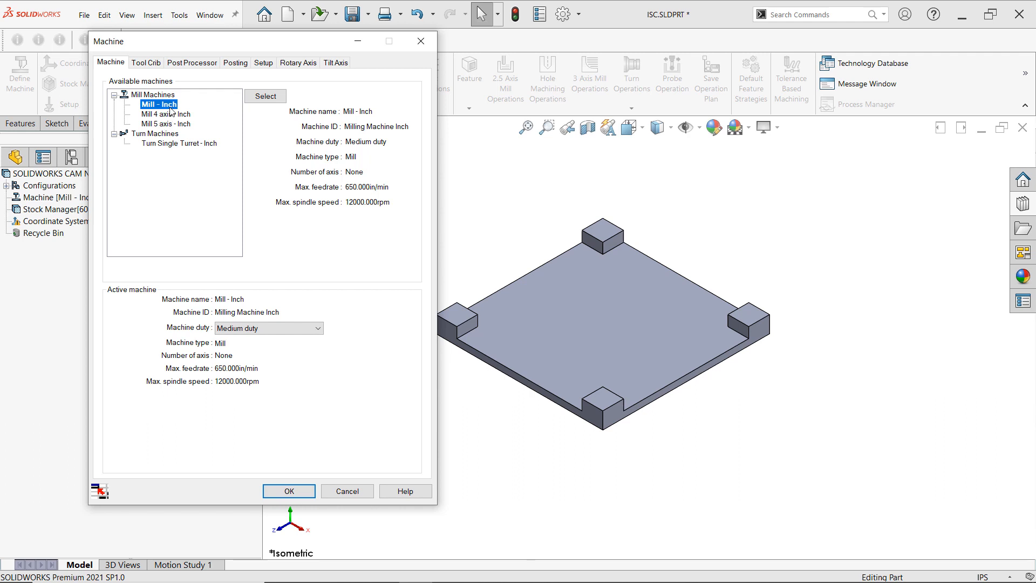
{"action": "left_click", "coordinate": [265, 96]}
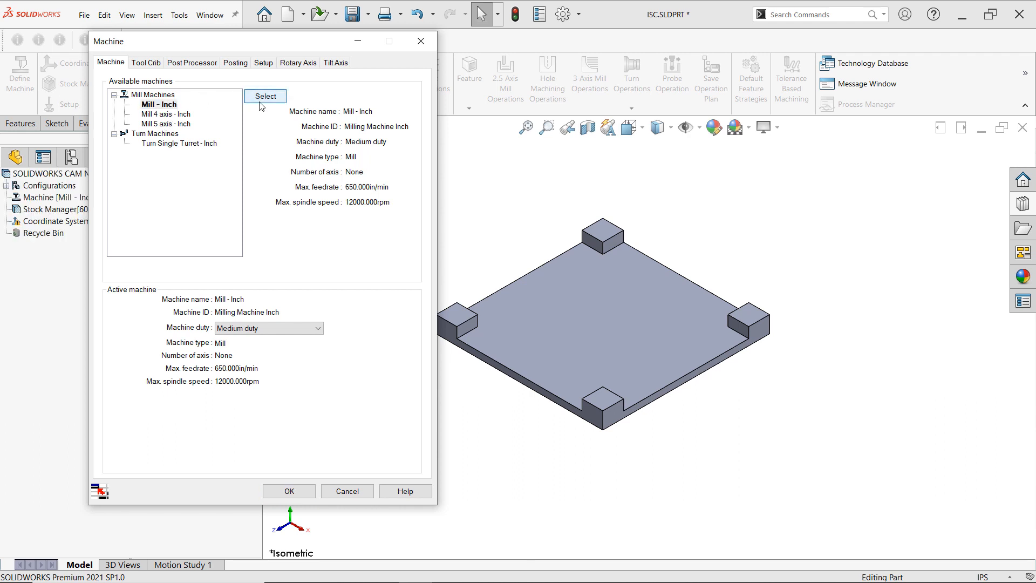
- Make Mill - Inch the active machine with Tool Crib 2 (Inch) and its tools
{"action": "left_click", "coordinate": [146, 63]}
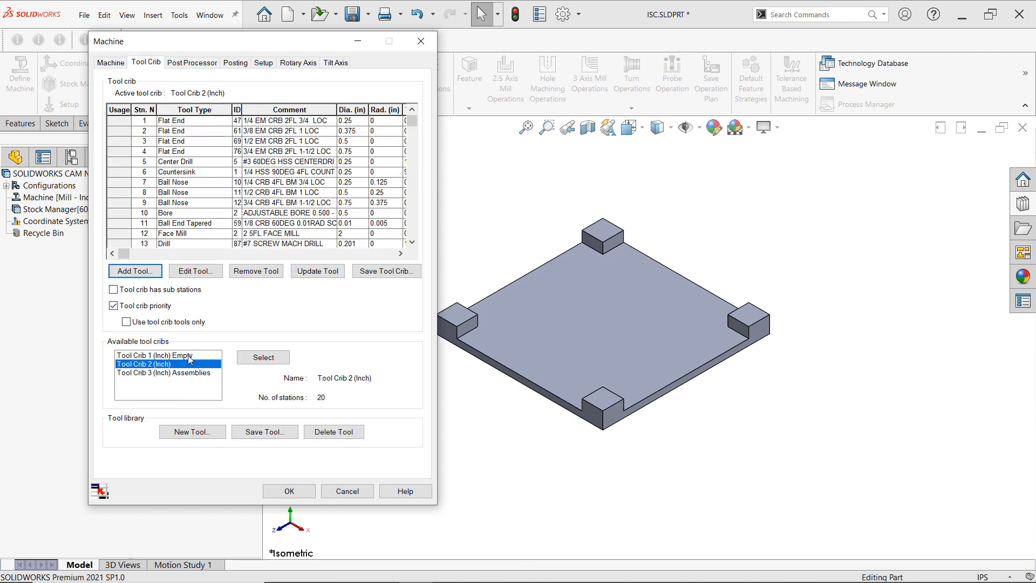
{"action": "mouse_move", "coordinate": [188, 354]}
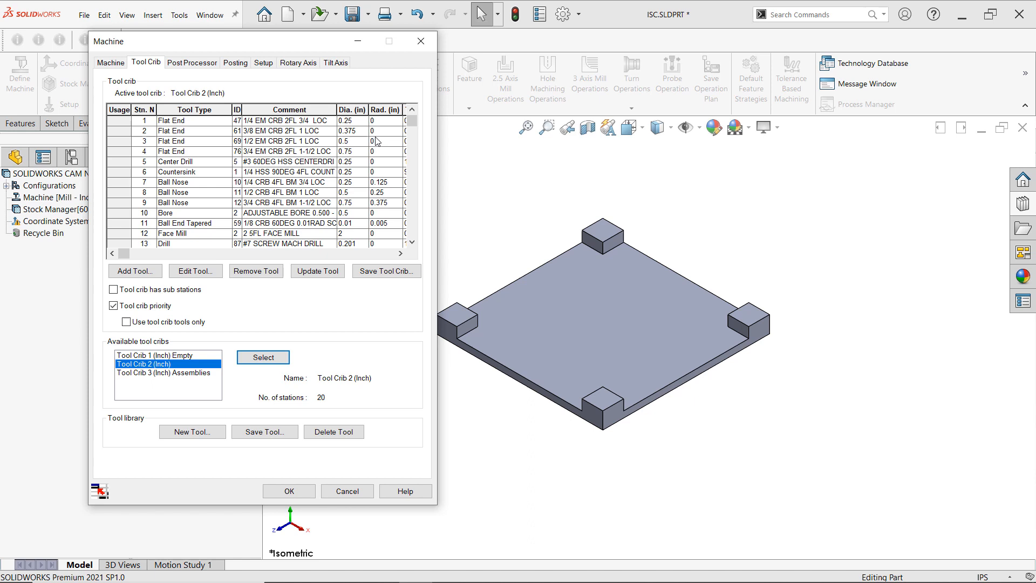
{"action": "mouse_move", "coordinate": [171, 120]}
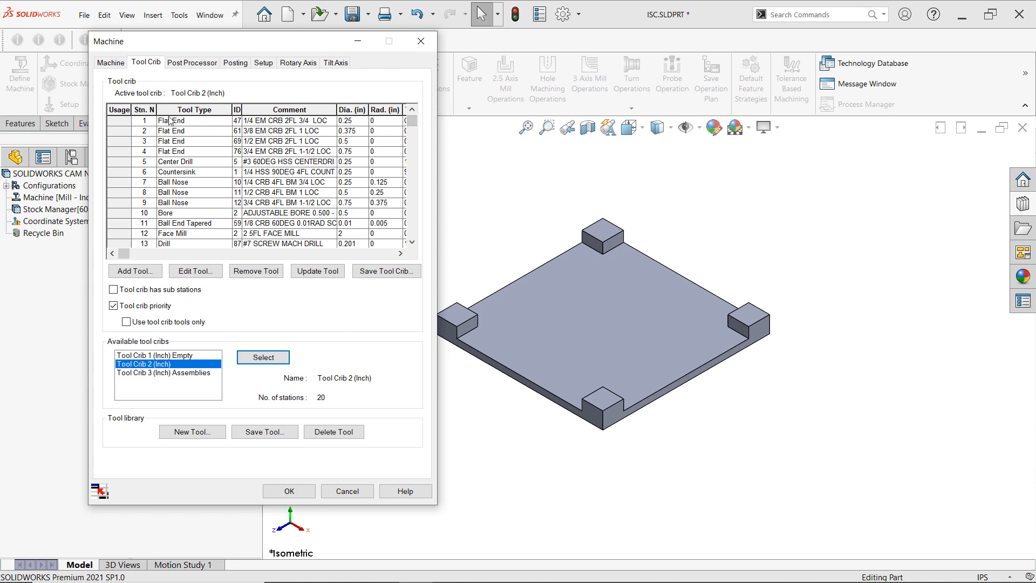
{"action": "mouse_move", "coordinate": [219, 129]}
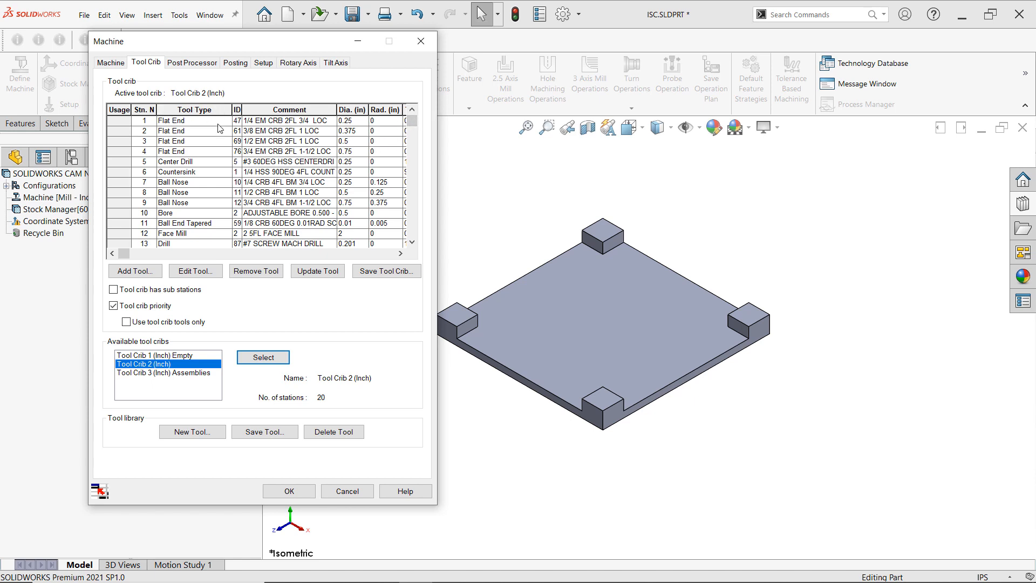
{"action": "mouse_move", "coordinate": [204, 188]}
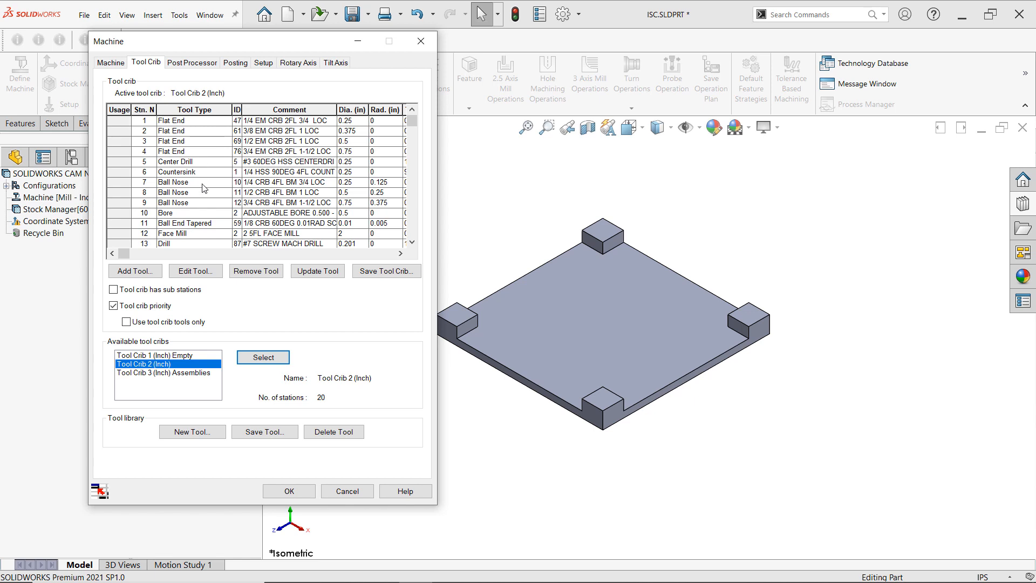
{"action": "mouse_move", "coordinate": [295, 131]}
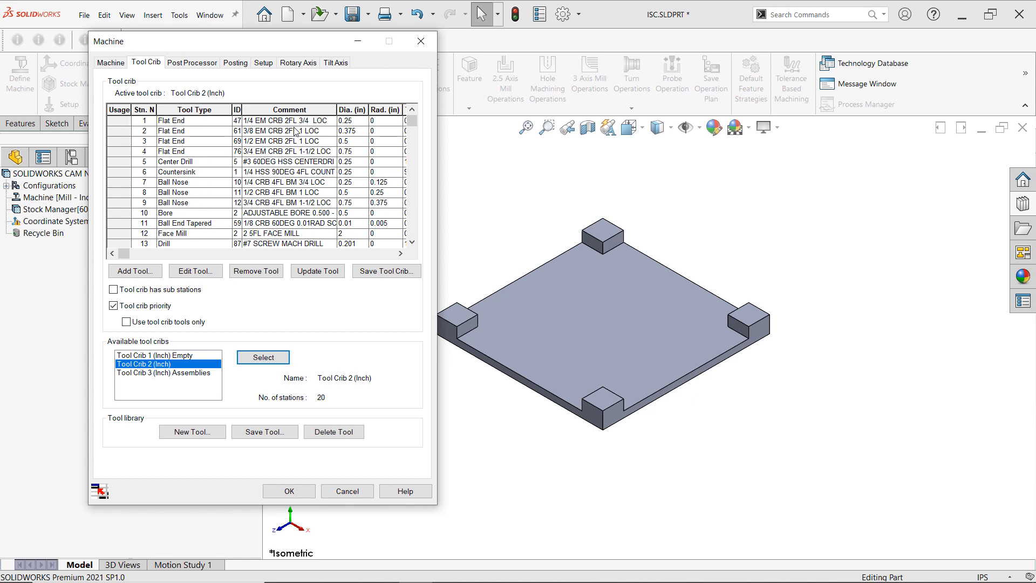
{"action": "mouse_move", "coordinate": [284, 176]}
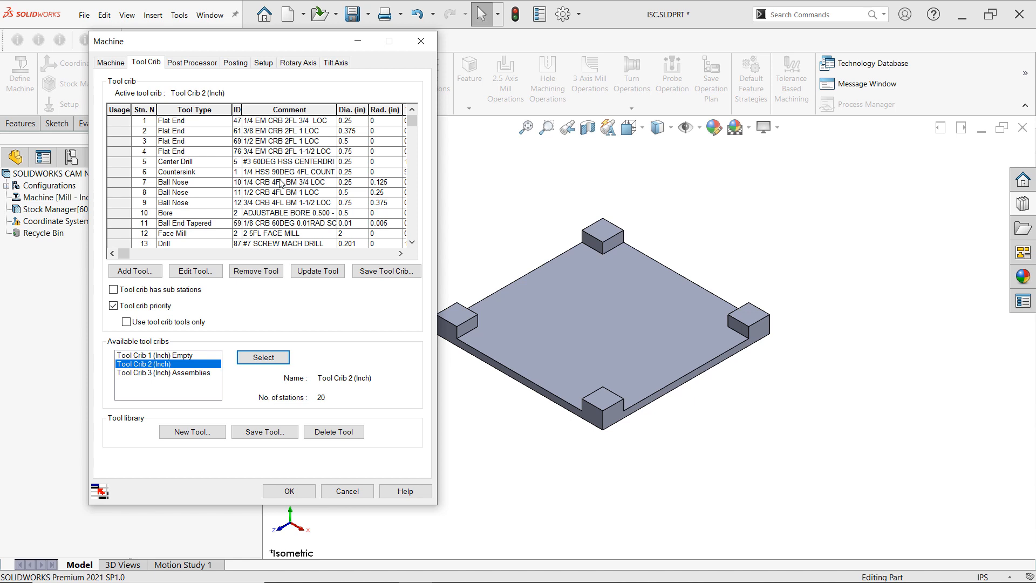
{"action": "mouse_move", "coordinate": [279, 184]}
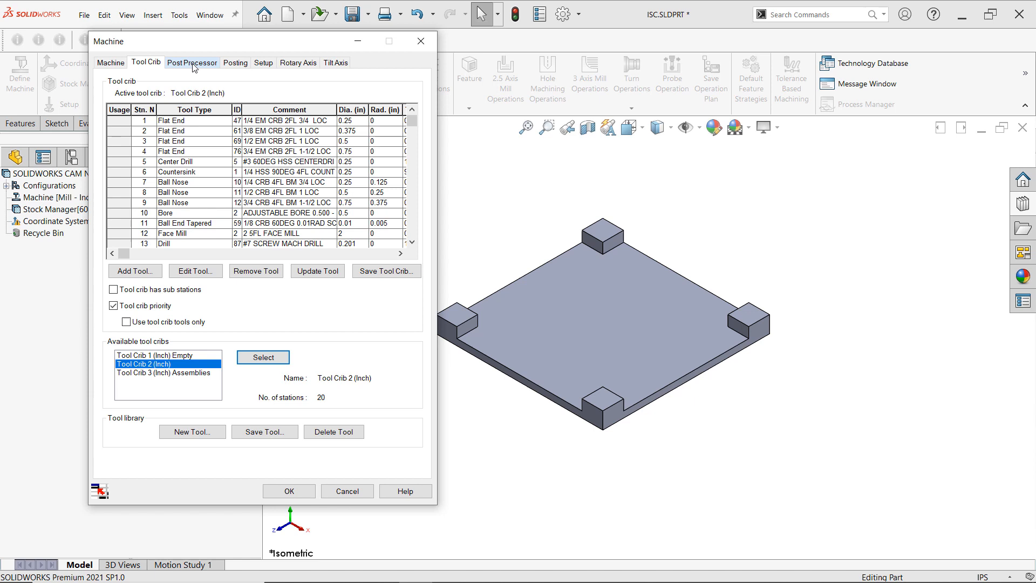
- Keep the M3AXIS-TUTORIAL post processor and accept the machine settings
{"action": "left_click", "coordinate": [192, 63]}
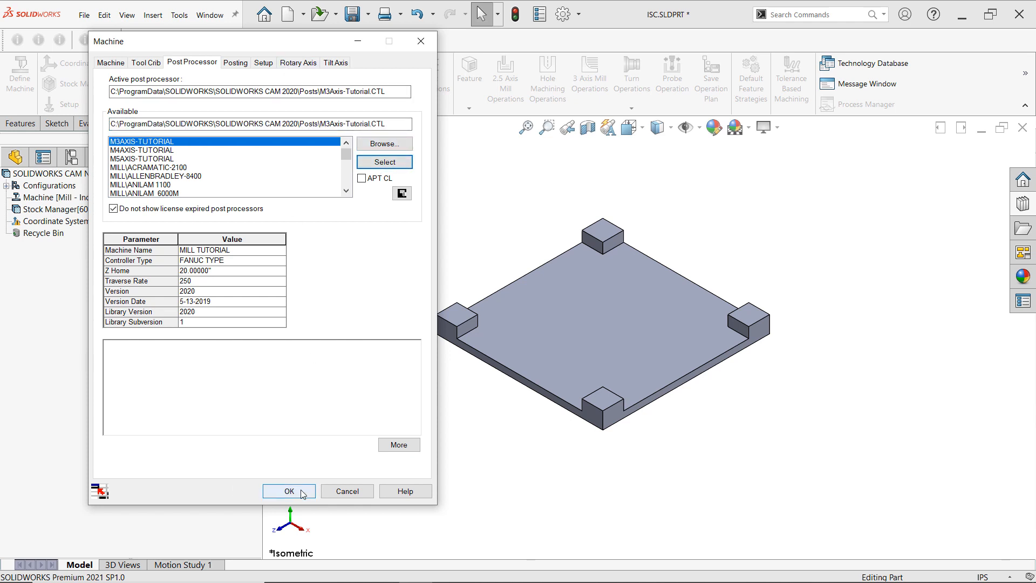
{"action": "left_click", "coordinate": [290, 491]}
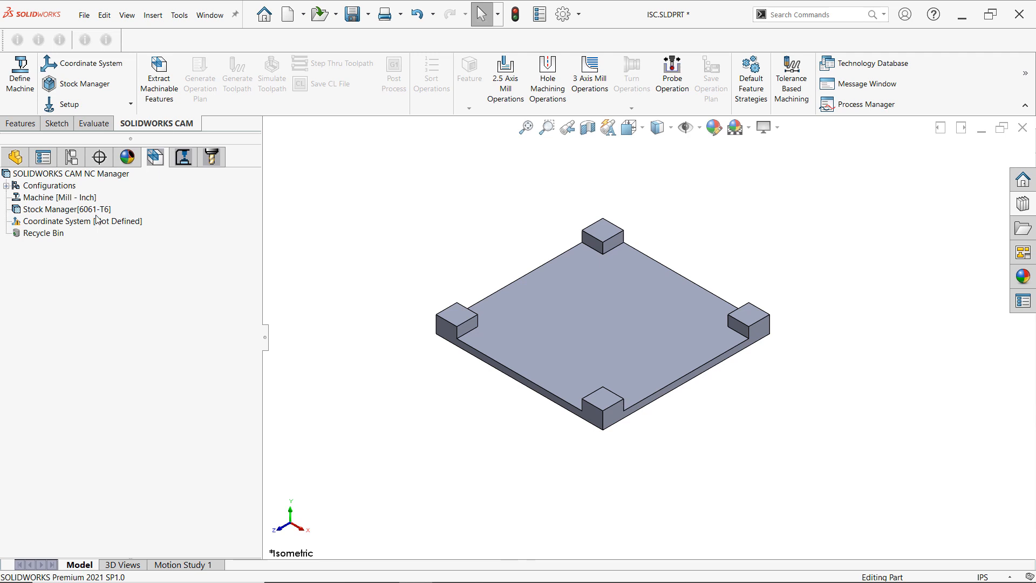
- Edit the stock to 304L stainless steel with a bounding-box stock type
{"action": "right_click", "coordinate": [65, 209]}
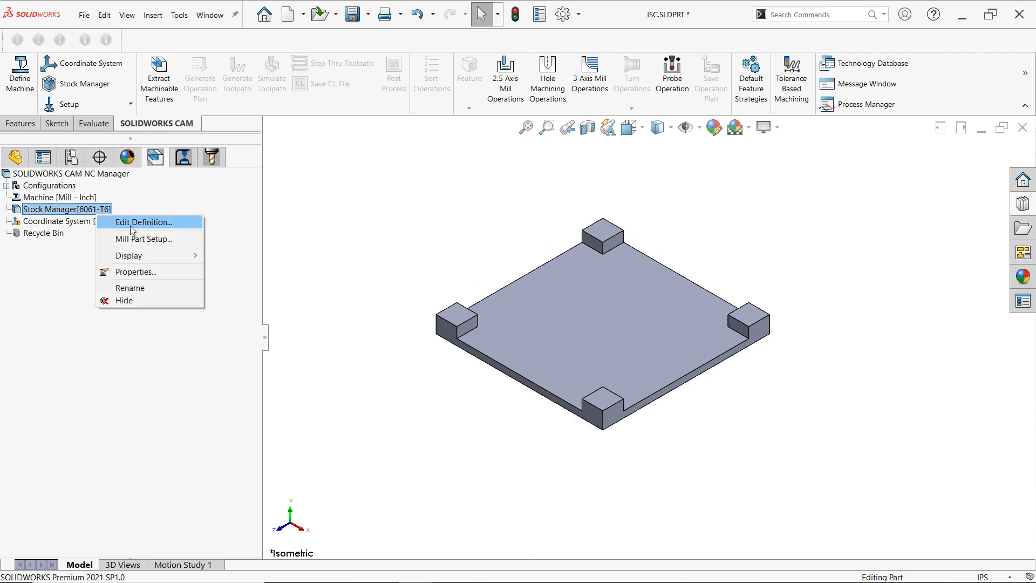
{"action": "left_click", "coordinate": [143, 222]}
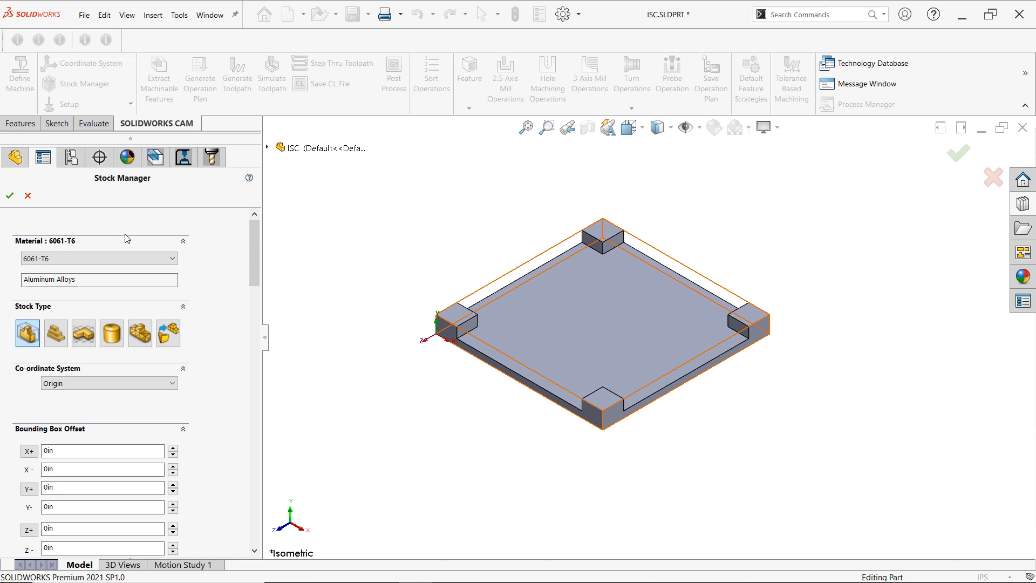
{"action": "left_click", "coordinate": [100, 258]}
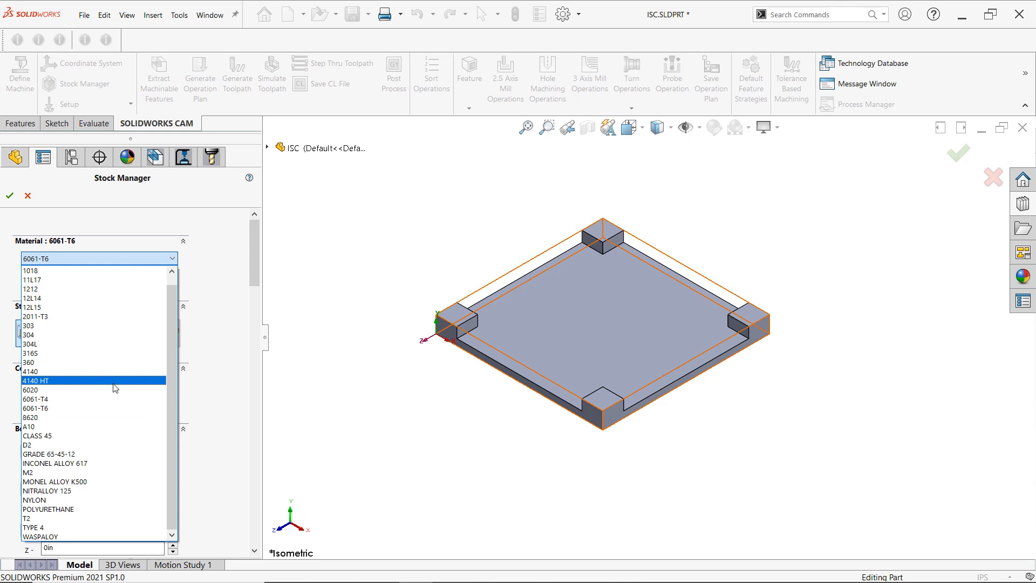
{"action": "mouse_move", "coordinate": [84, 353]}
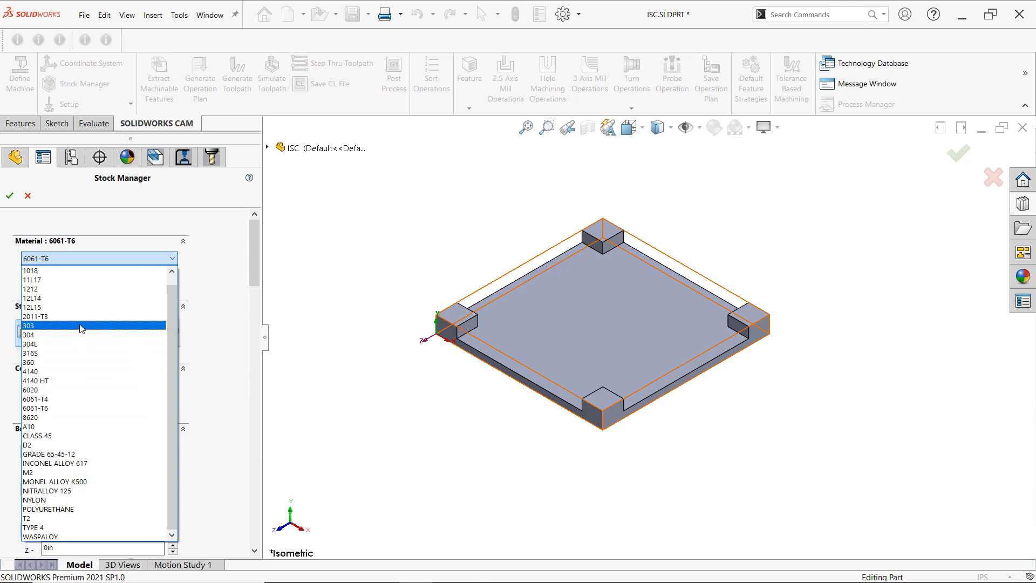
{"action": "left_click", "coordinate": [30, 335]}
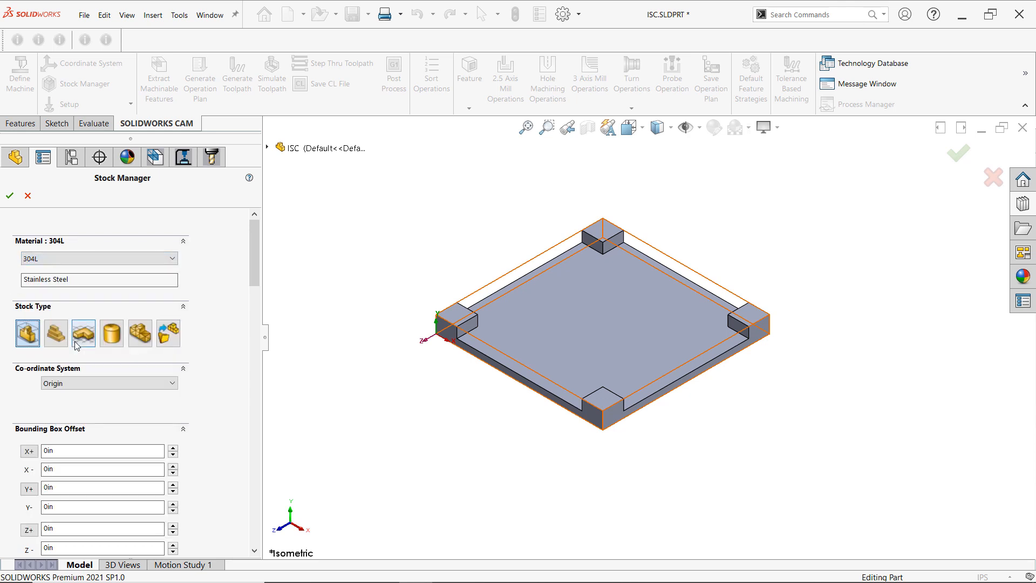
{"action": "left_click", "coordinate": [28, 333]}
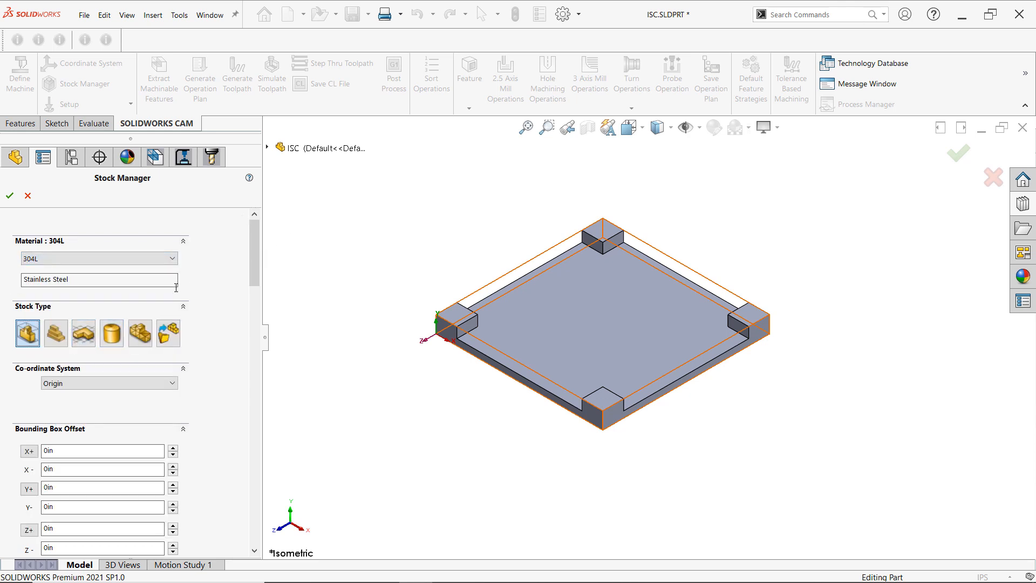
{"action": "mouse_move", "coordinate": [28, 334]}
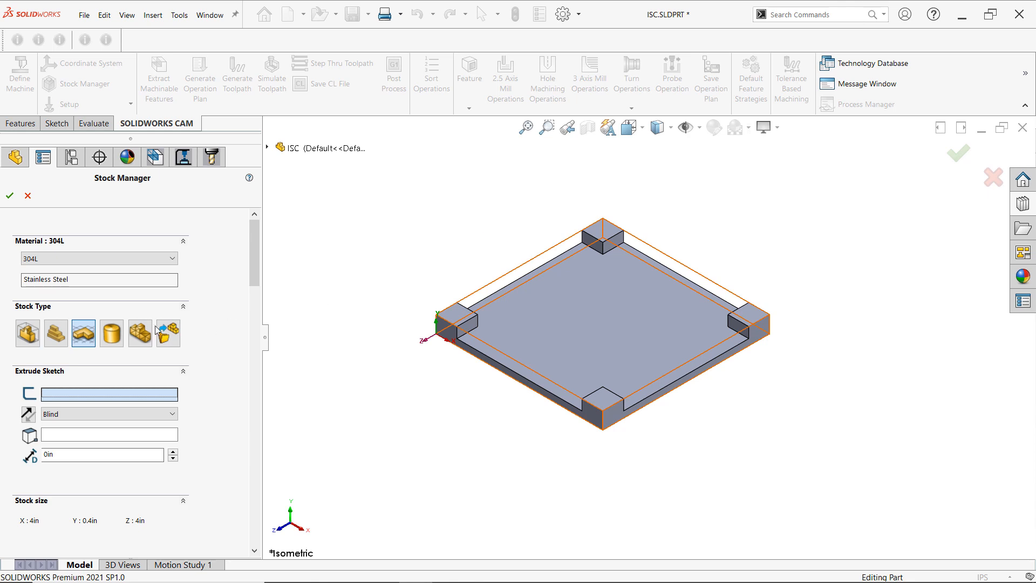
{"action": "left_click", "coordinate": [167, 333]}
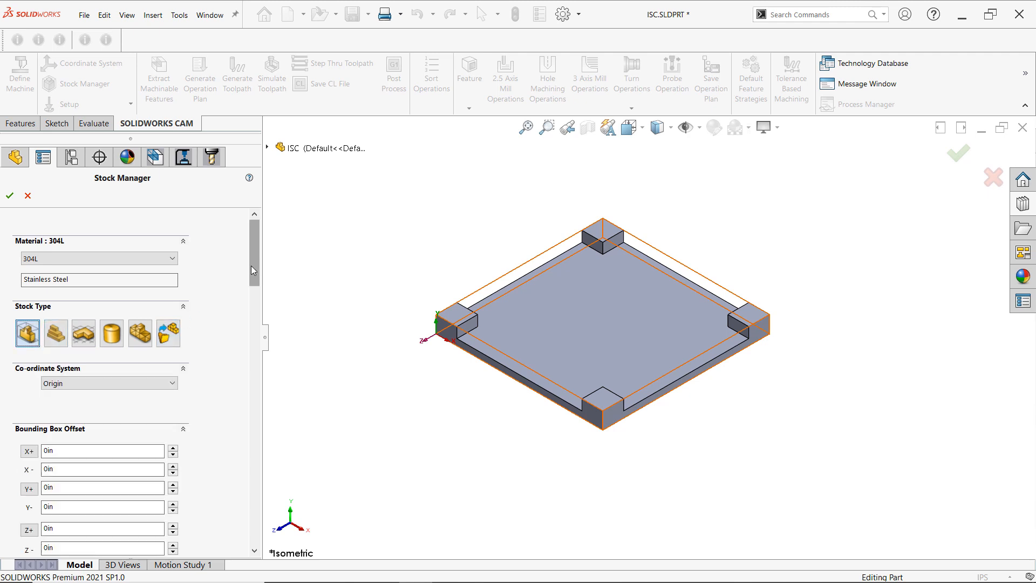
- Try X+, Y+ and Z+ bounding-box offsets, then accept the 304L stock with zero offsets
{"action": "scroll", "scroll_direction": "down", "scroll_amount": 3}
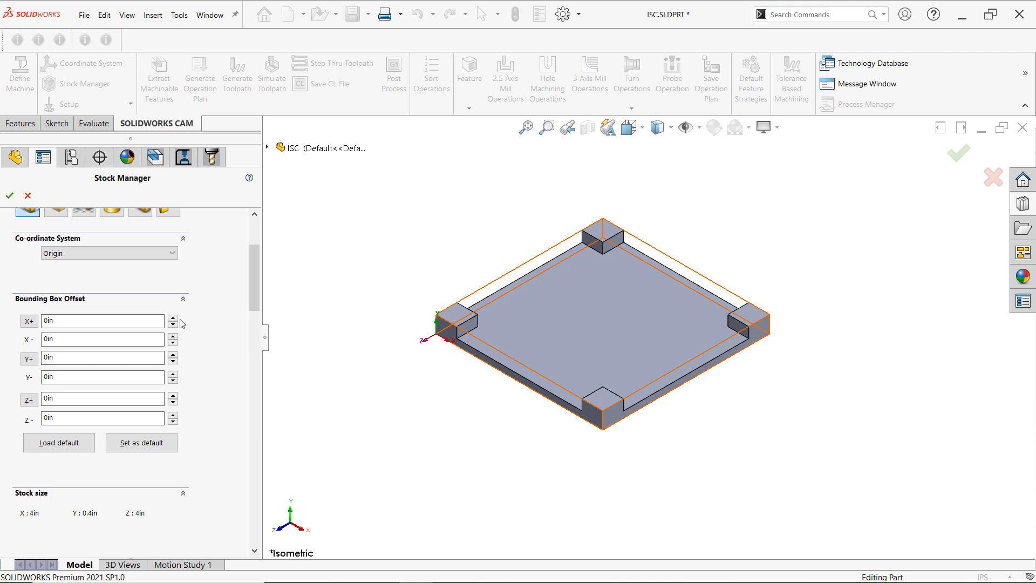
{"action": "left_click", "coordinate": [173, 318]}
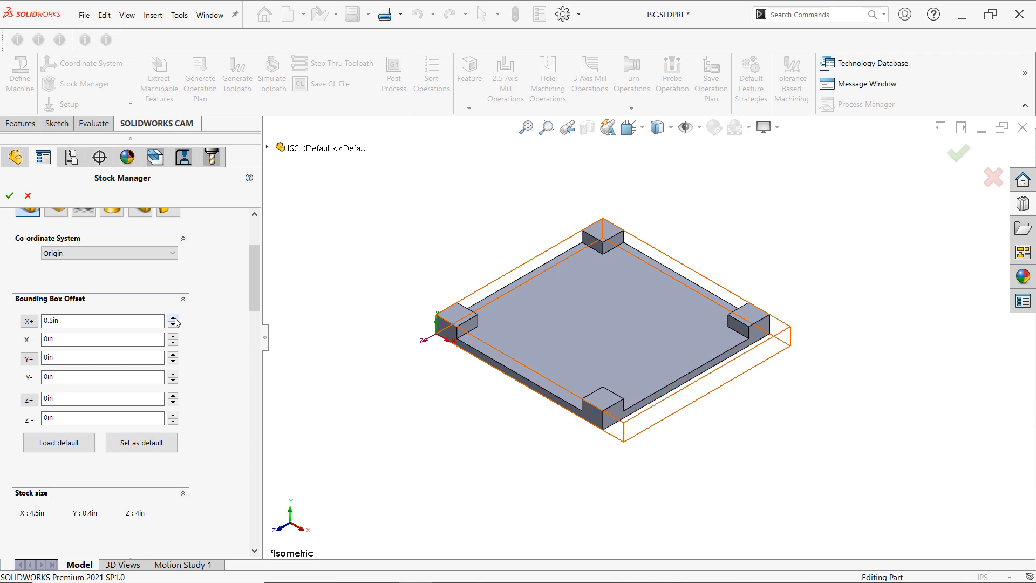
{"action": "left_click", "coordinate": [174, 318]}
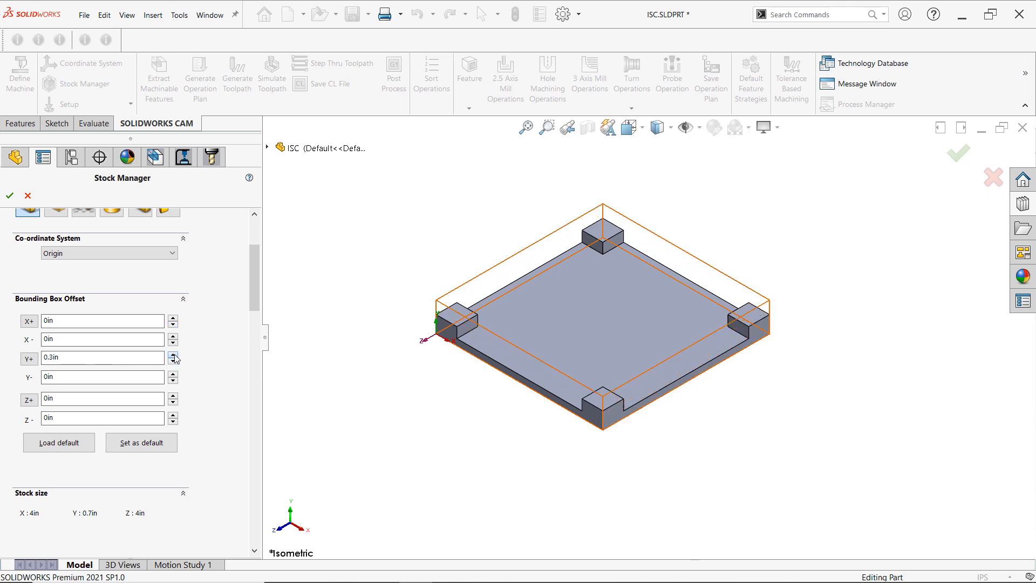
{"action": "left_click", "coordinate": [173, 355]}
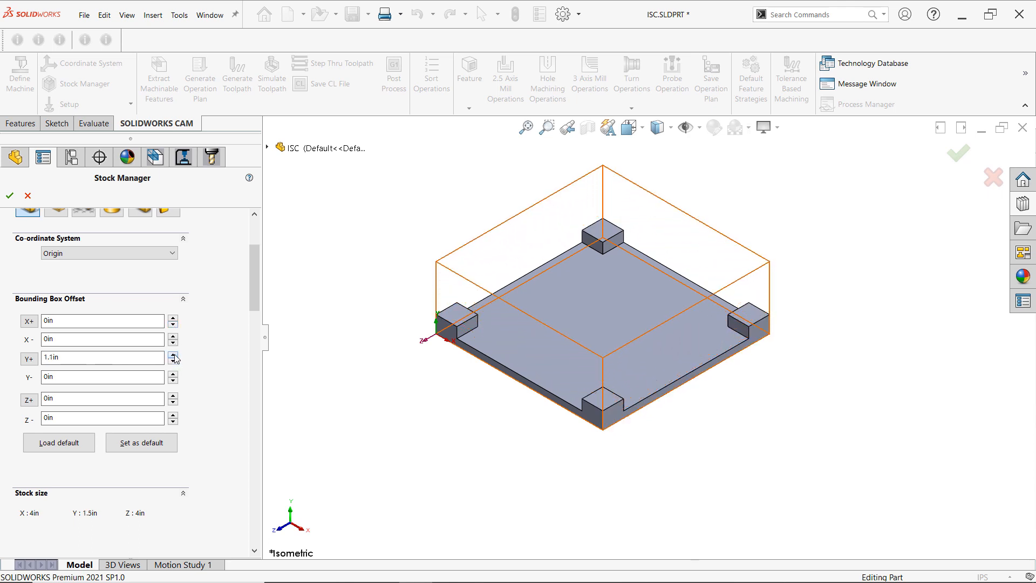
{"action": "left_click", "coordinate": [173, 362]}
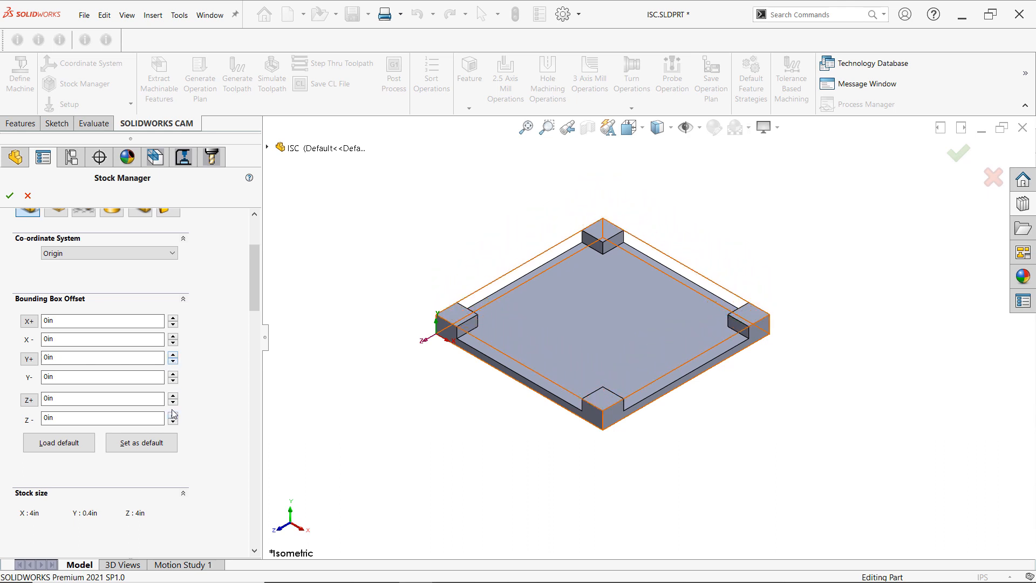
{"action": "left_click", "coordinate": [172, 395]}
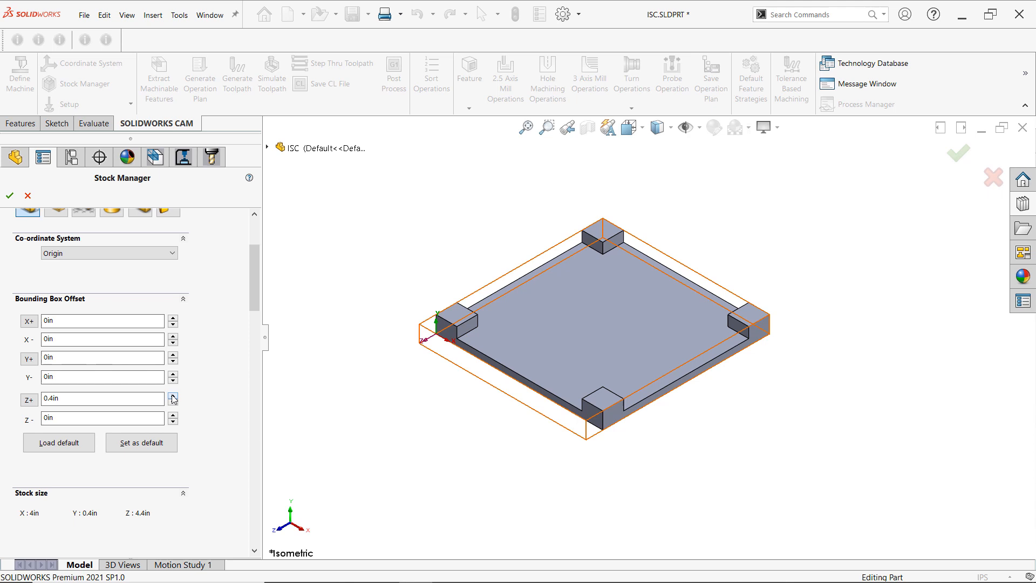
{"action": "left_click", "coordinate": [173, 396]}
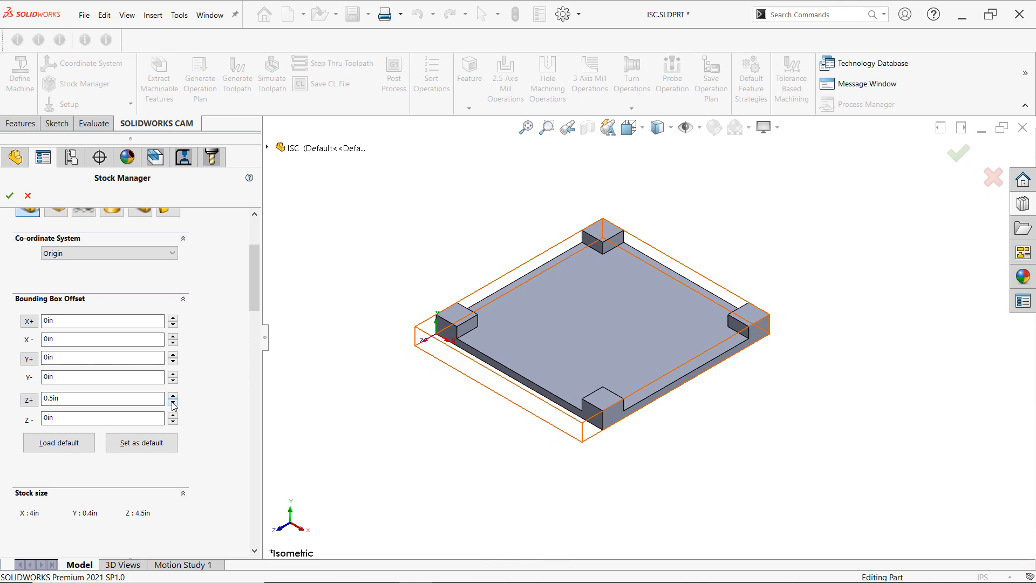
{"action": "left_click", "coordinate": [172, 402]}
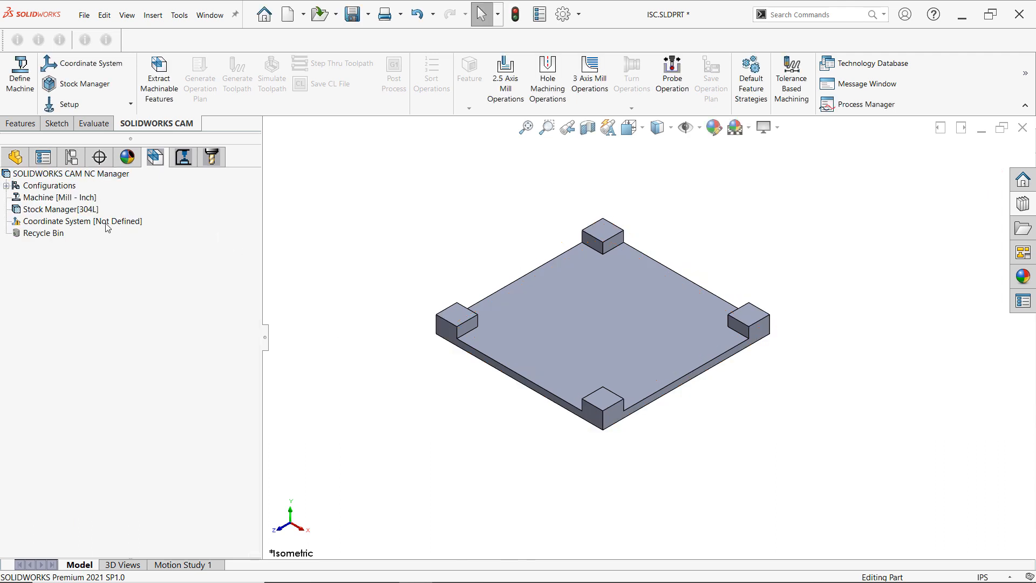
- Edit the coordinate system and set its origin to the plate's left corner vertex
{"action": "right_click", "coordinate": [83, 220]}
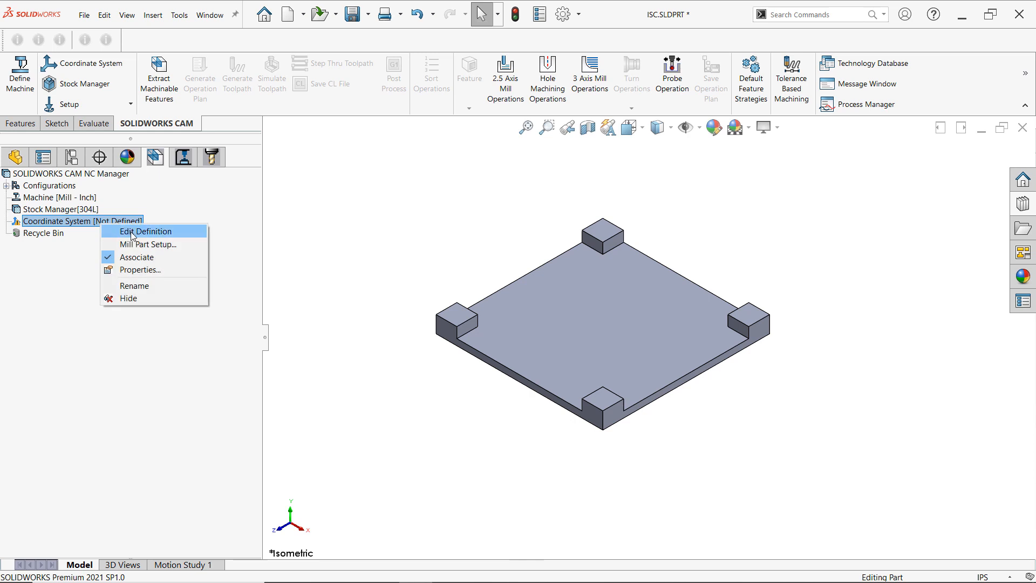
{"action": "left_click", "coordinate": [146, 231]}
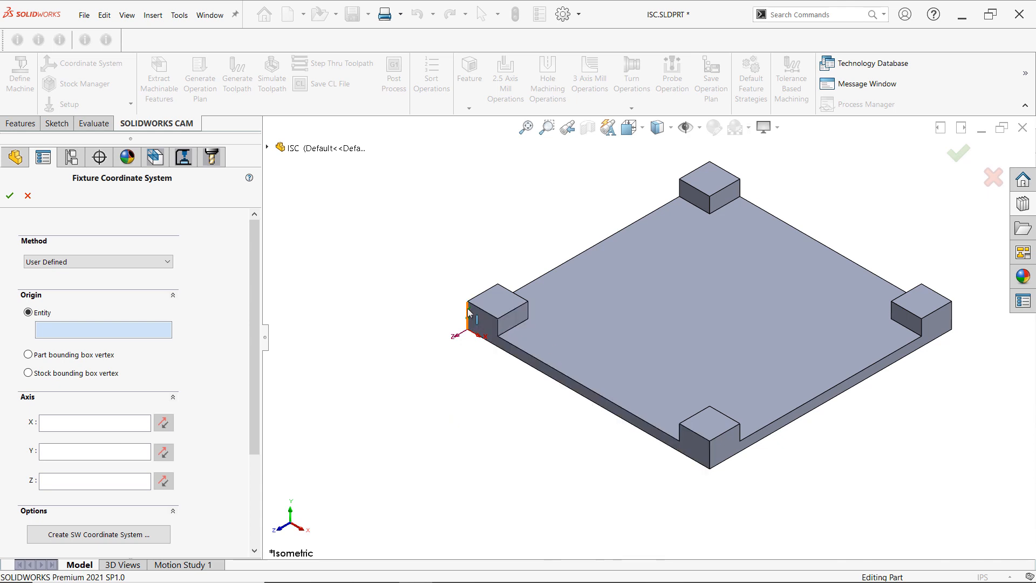
{"action": "left_click", "coordinate": [471, 305]}
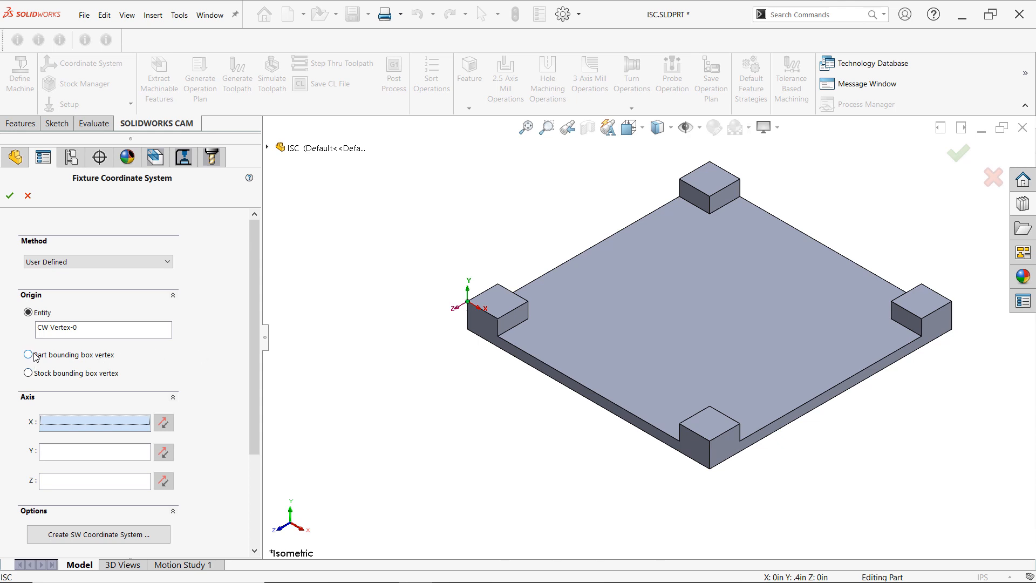
- Try the part and stock bounding-box corner origins, then return to the picked vertex
{"action": "left_click", "coordinate": [28, 356]}
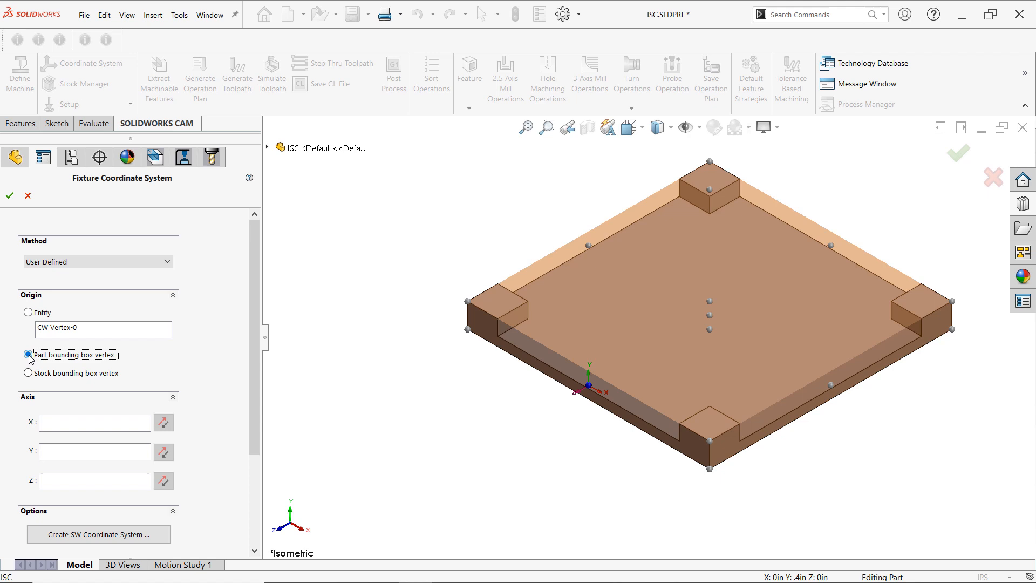
{"action": "left_click", "coordinate": [28, 355]}
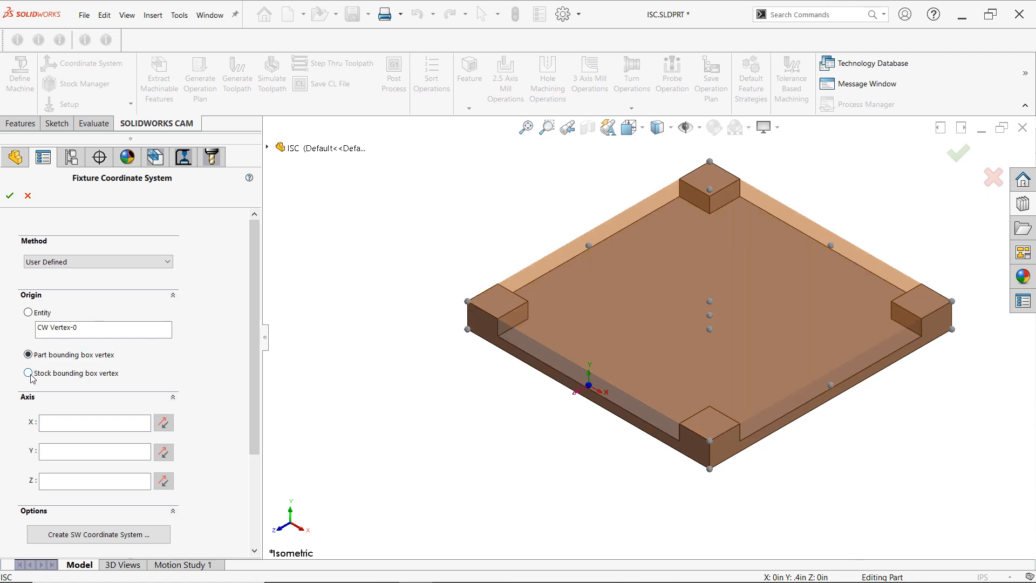
{"action": "left_click", "coordinate": [28, 372]}
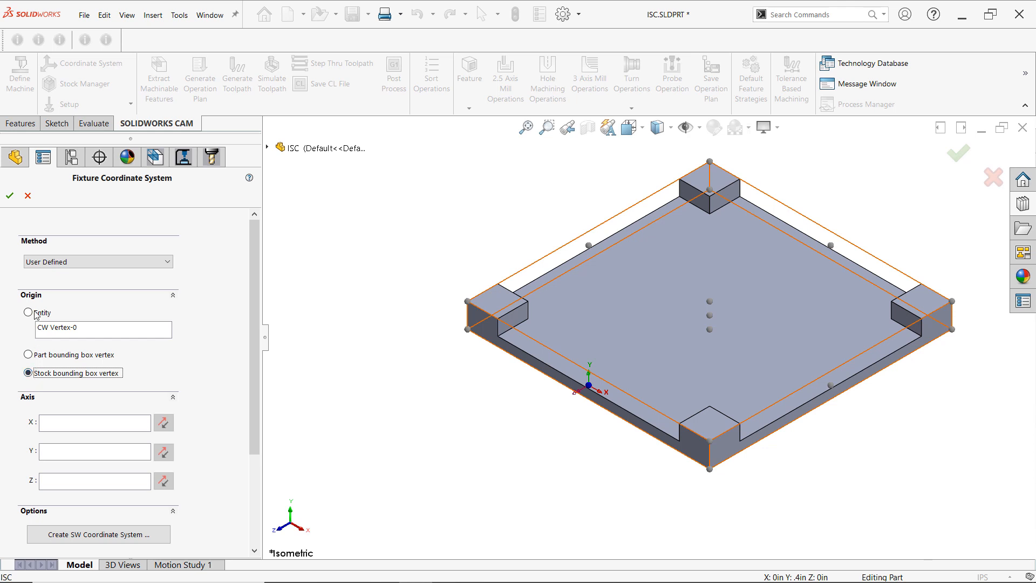
{"action": "left_click", "coordinate": [28, 312]}
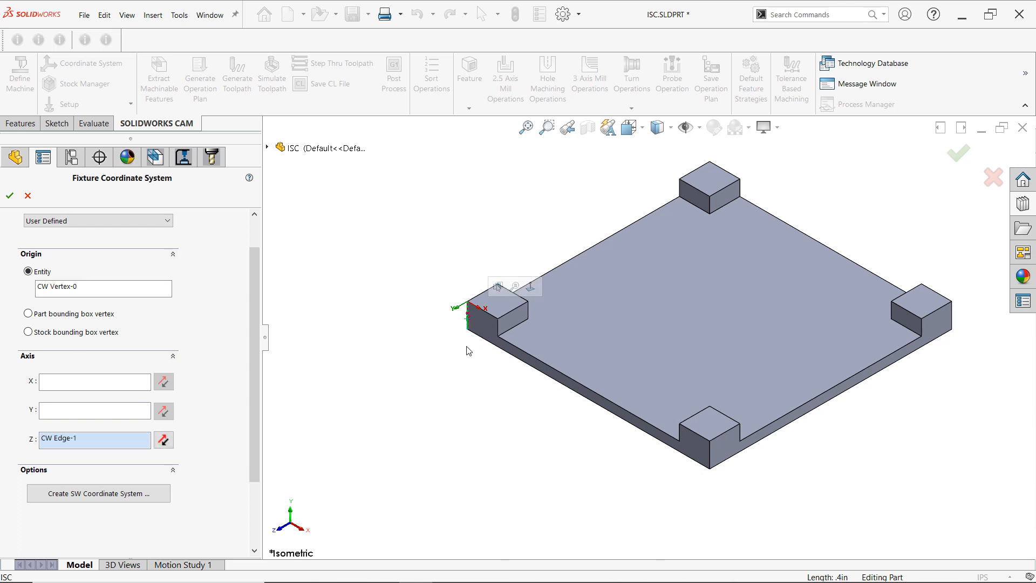
{"action": "mouse_move", "coordinate": [463, 280]}
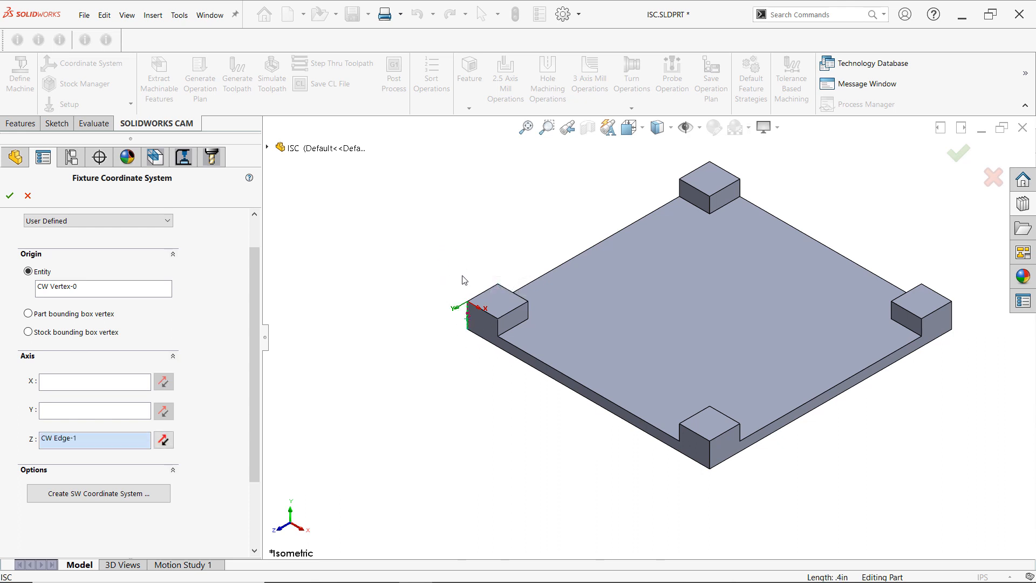
{"action": "mouse_move", "coordinate": [507, 370]}
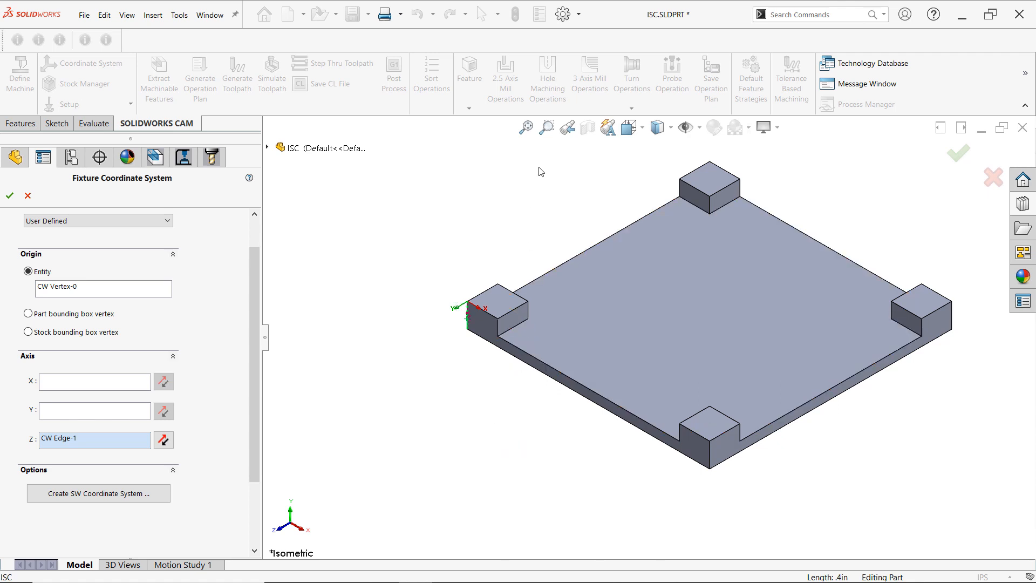
{"action": "mouse_move", "coordinate": [213, 387]}
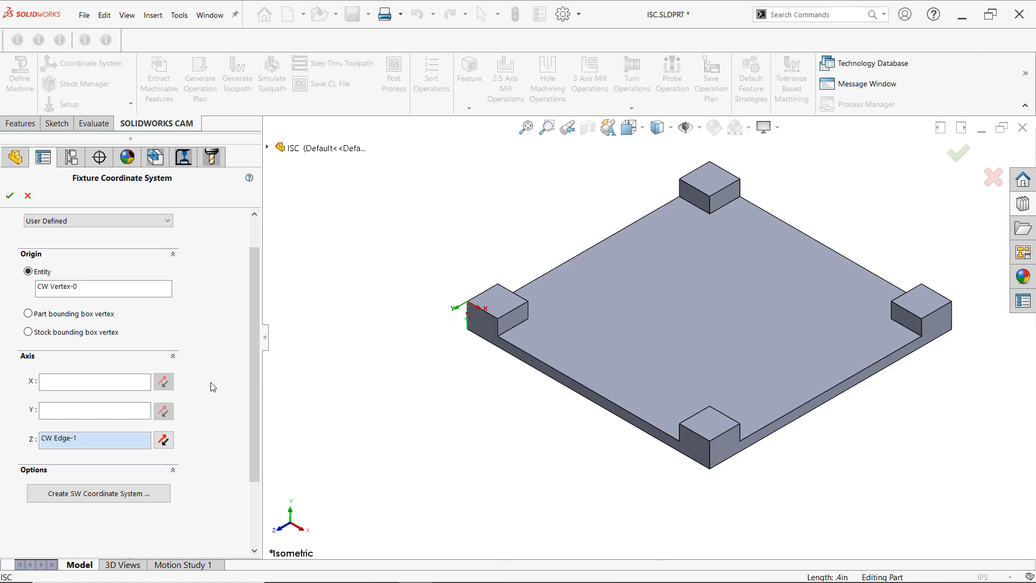
- Accept the coordinate system with Z axis along the vertical corner edge
{"action": "left_click", "coordinate": [163, 439]}
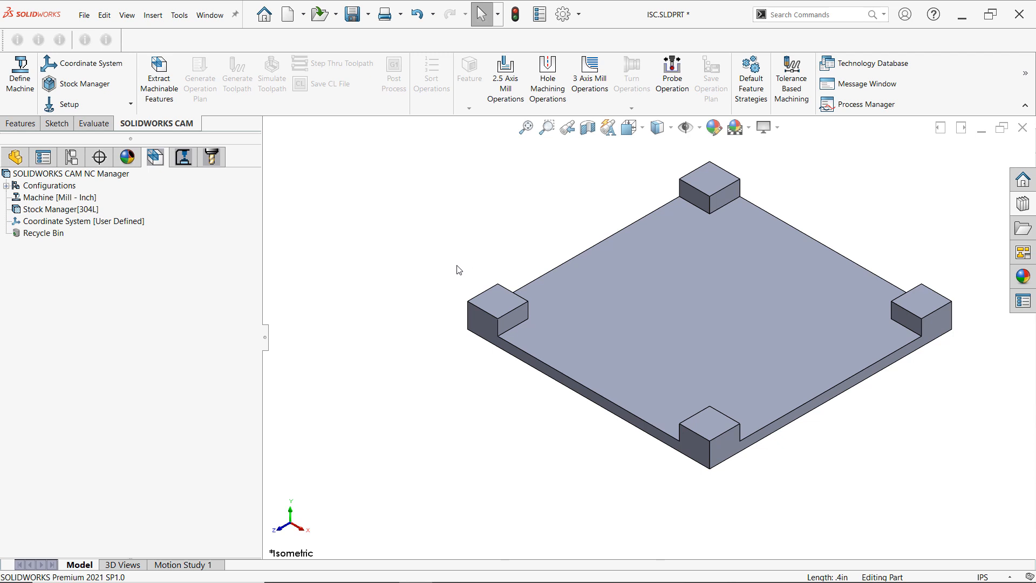
{"action": "mouse_move", "coordinate": [442, 240]}
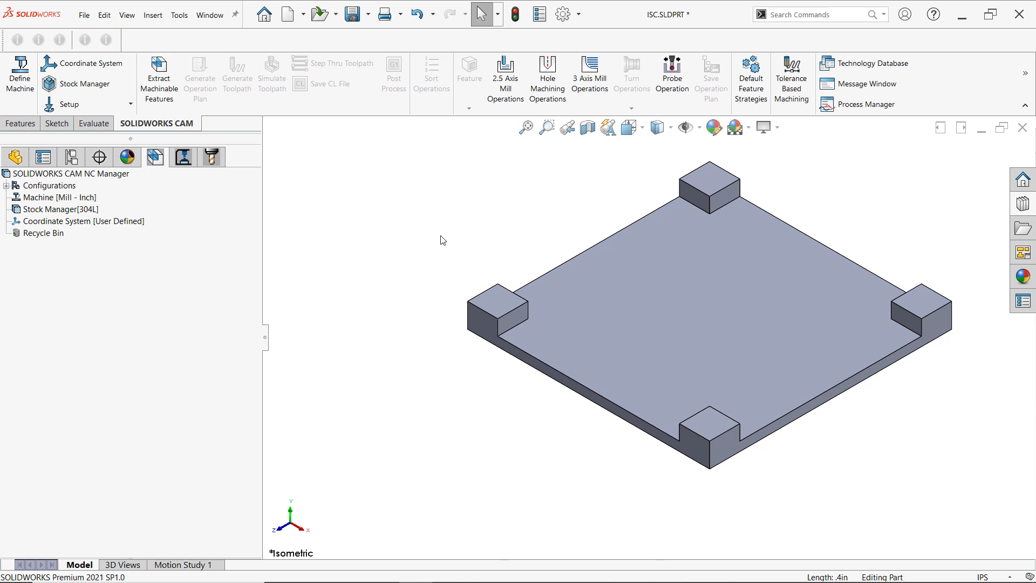
{"action": "mouse_move", "coordinate": [349, 224]}
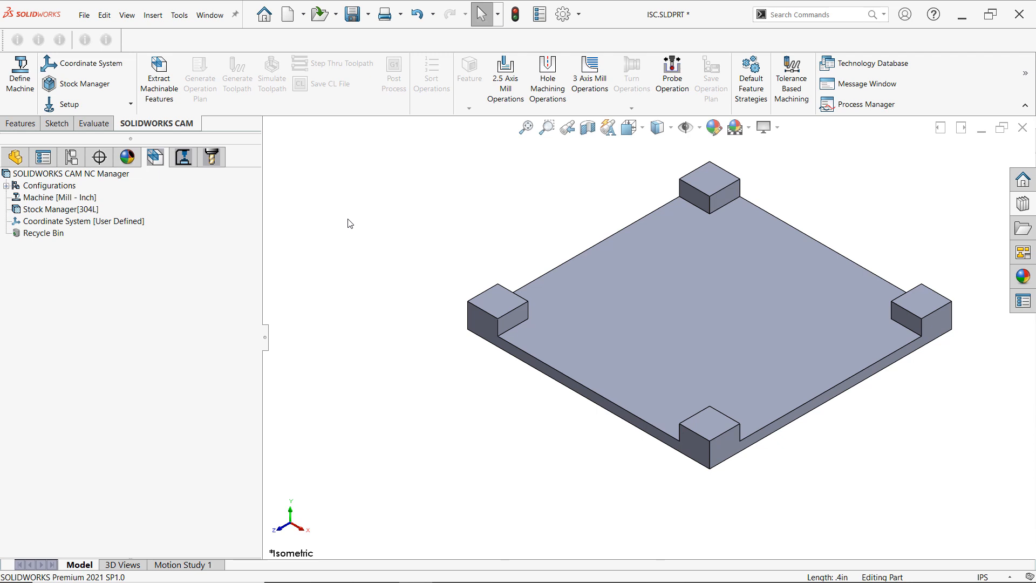
{"action": "mouse_move", "coordinate": [158, 76]}
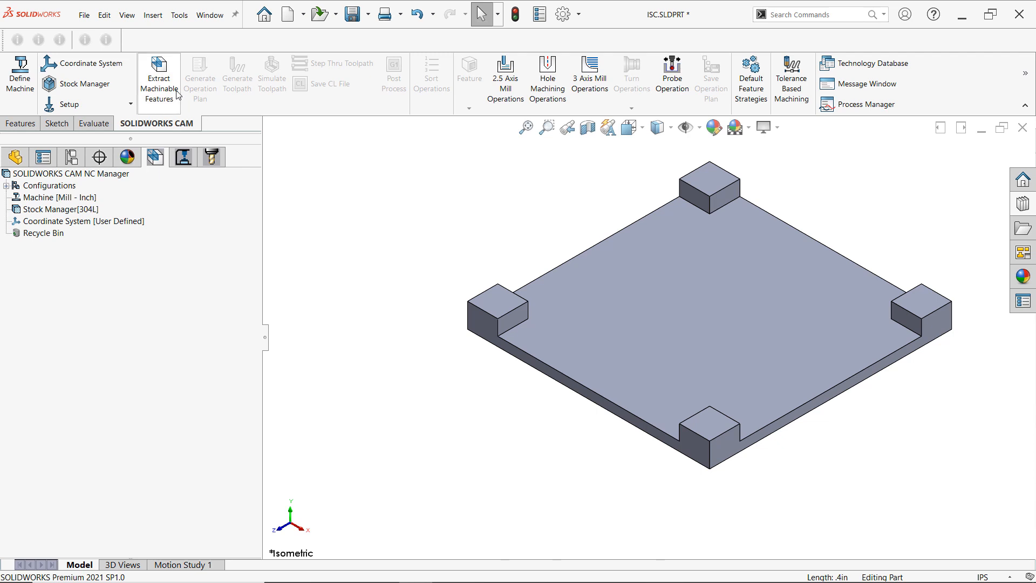
{"action": "mouse_move", "coordinate": [157, 79]}
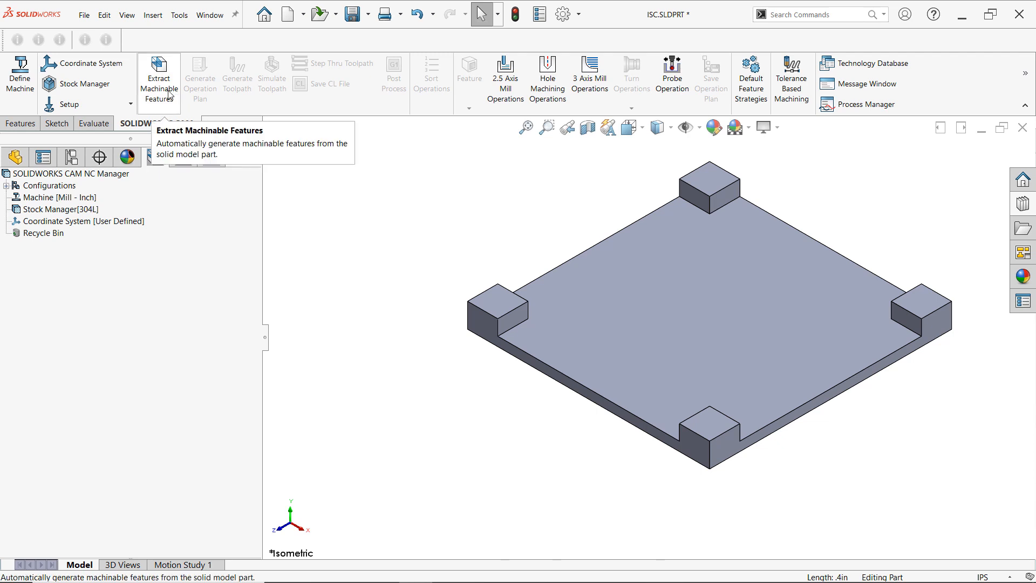
- Extract machinable features into Mill Part Setup1 and generate Rough Mill1, Rough Mill2 and Contour Mill1
{"action": "left_click", "coordinate": [158, 74]}
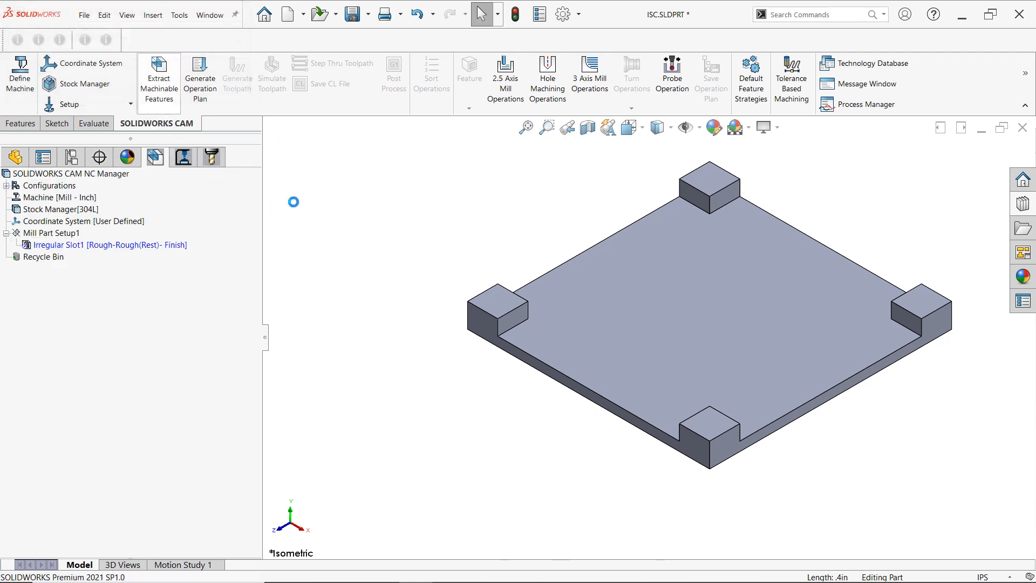
{"action": "left_click", "coordinate": [108, 245]}
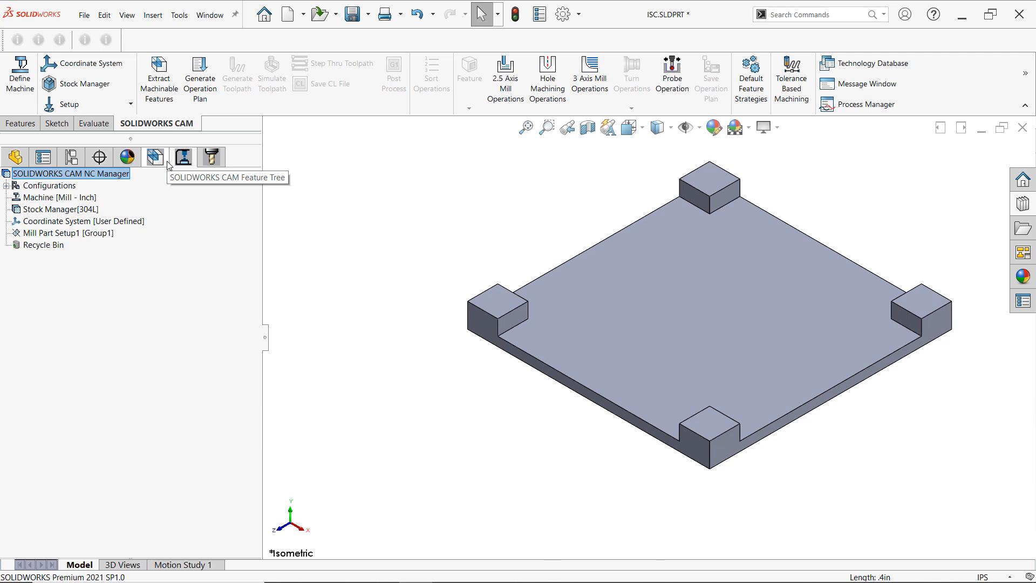
{"action": "mouse_move", "coordinate": [200, 75]}
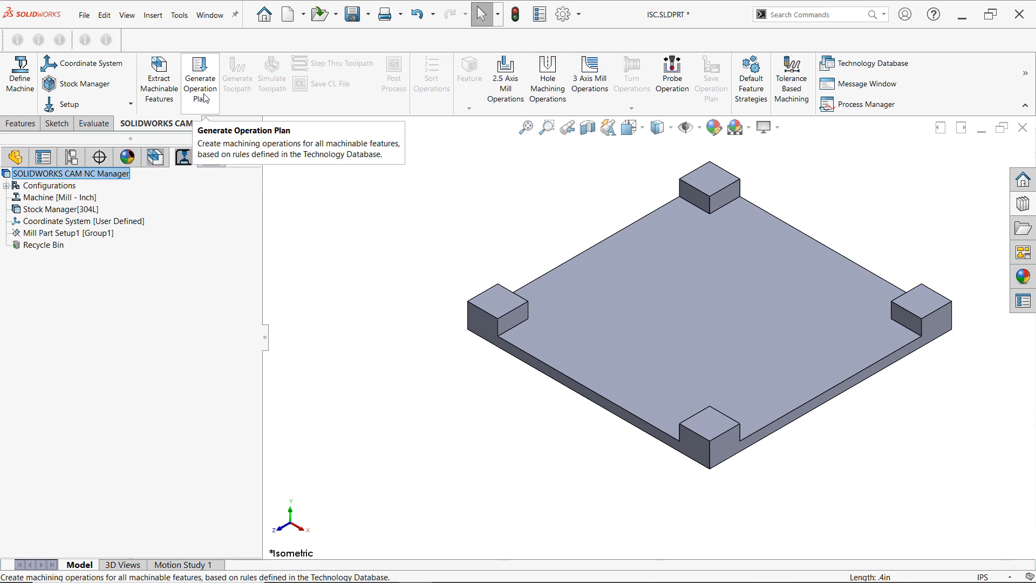
{"action": "left_click", "coordinate": [200, 73]}
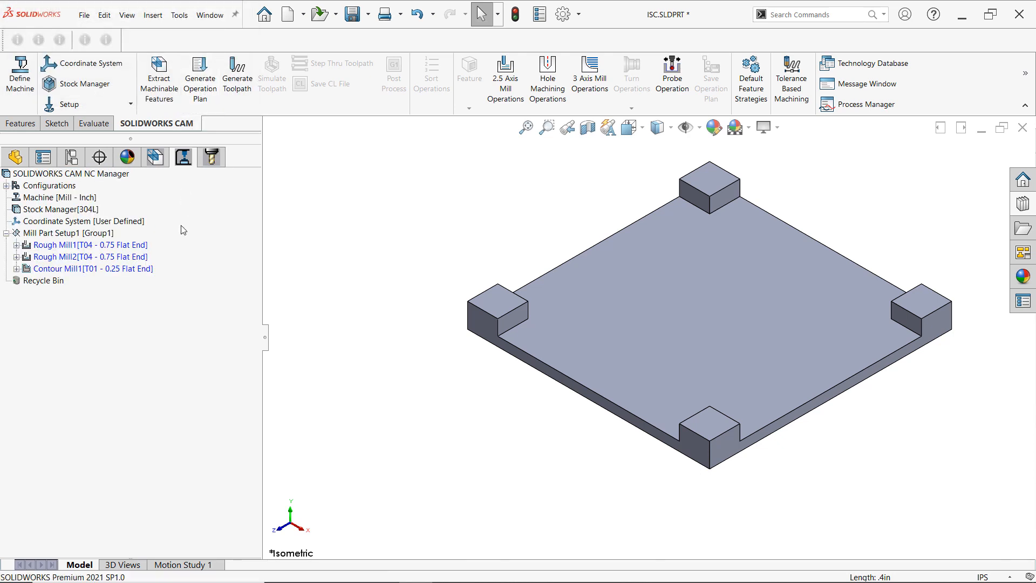
{"action": "mouse_move", "coordinate": [178, 221]}
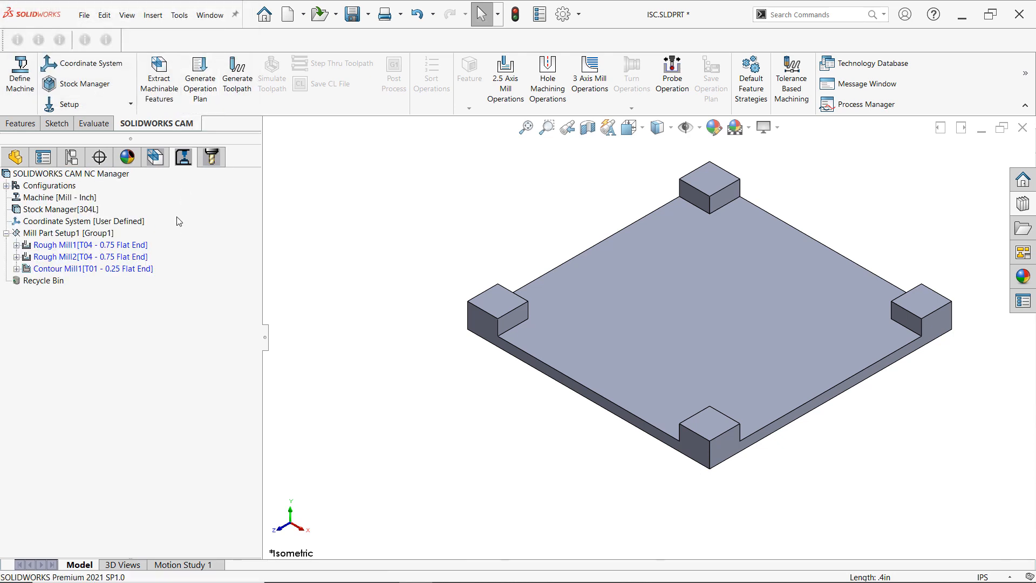
{"action": "mouse_move", "coordinate": [299, 198]}
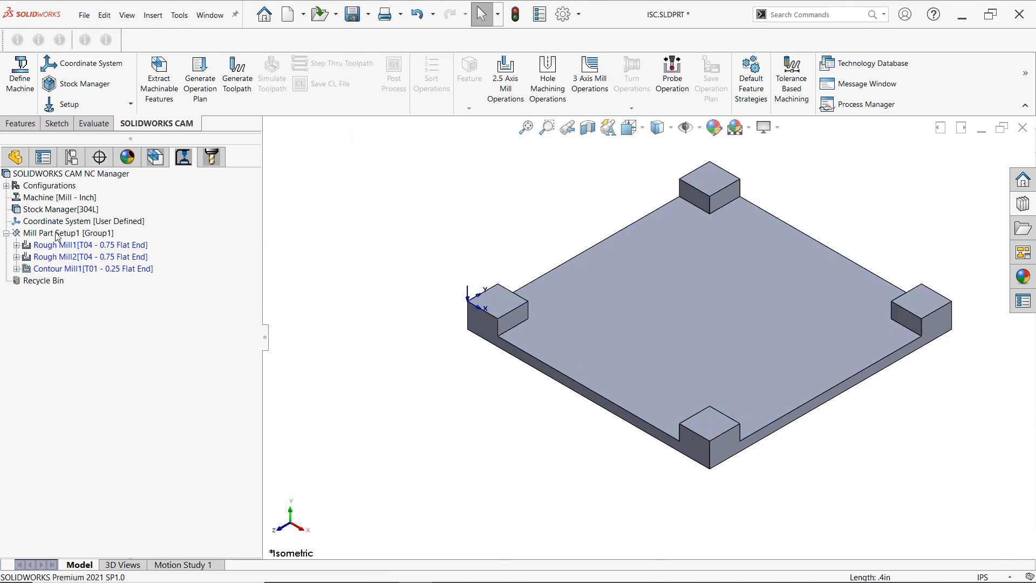
{"action": "left_click", "coordinate": [61, 257]}
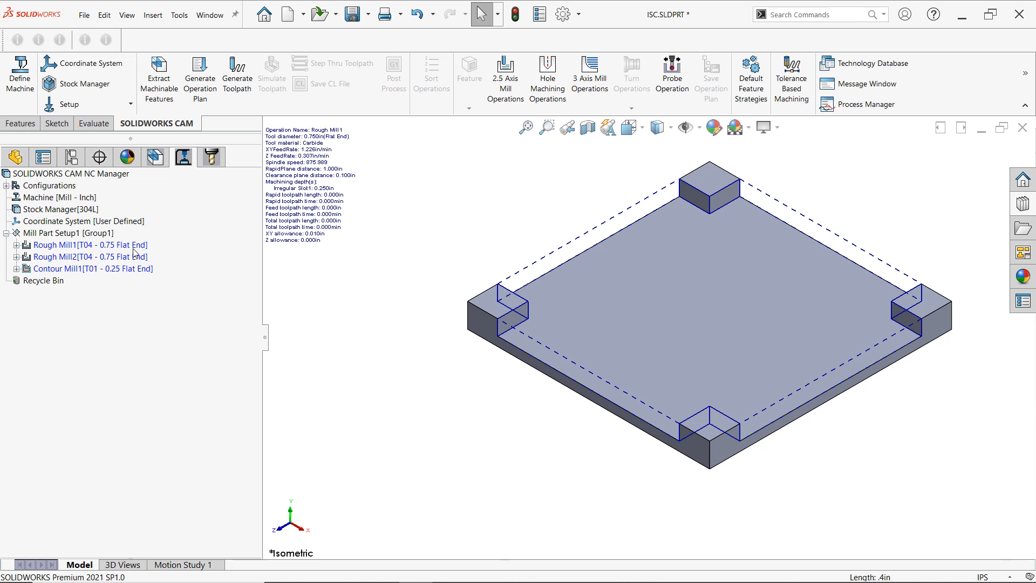
- Review the tool crib in the Tool Tree, then return to the operation tree for toolpath generation
{"action": "left_click", "coordinate": [211, 156]}
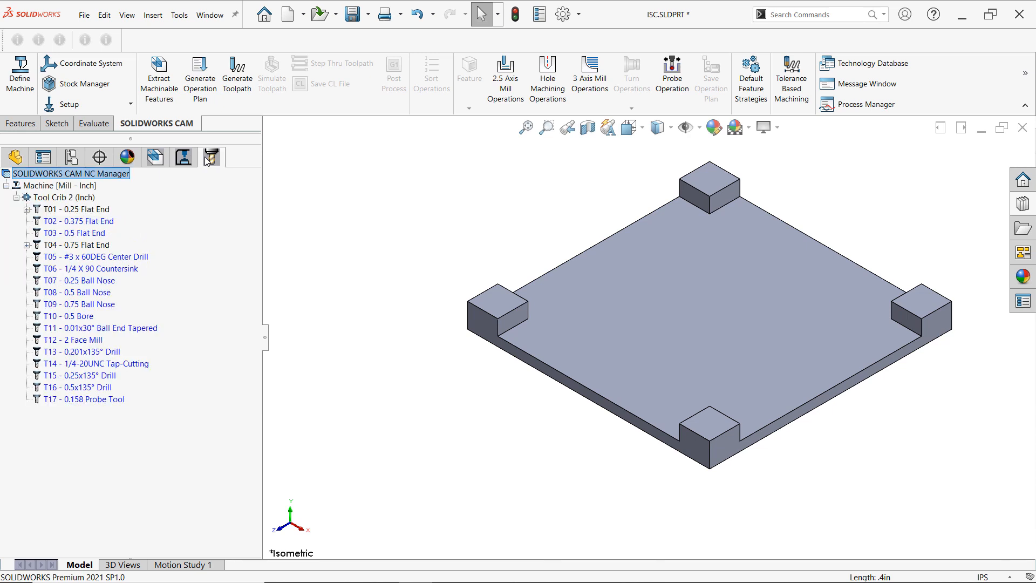
{"action": "mouse_move", "coordinate": [106, 236]}
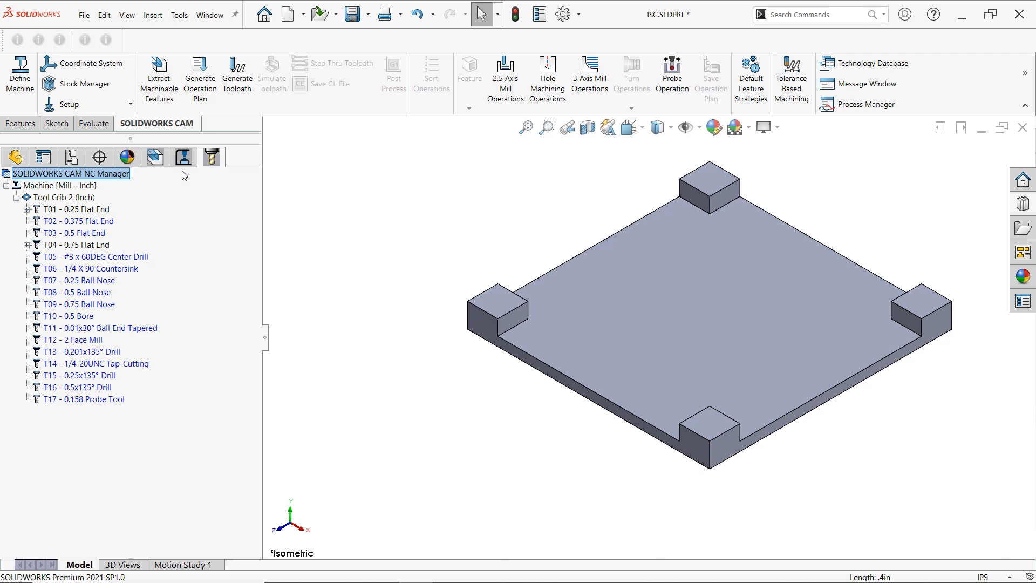
{"action": "mouse_move", "coordinate": [183, 158]}
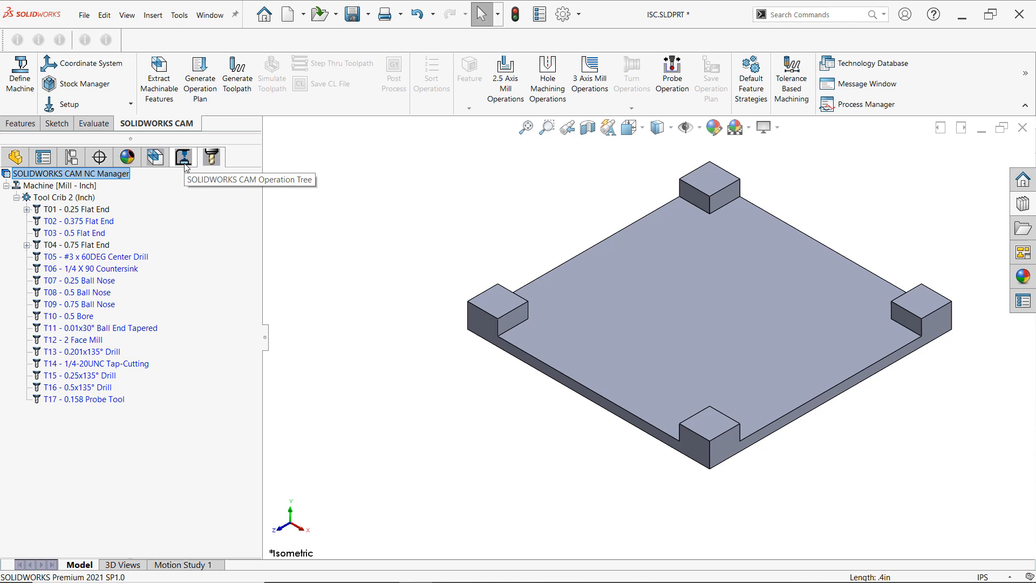
{"action": "left_click", "coordinate": [184, 156]}
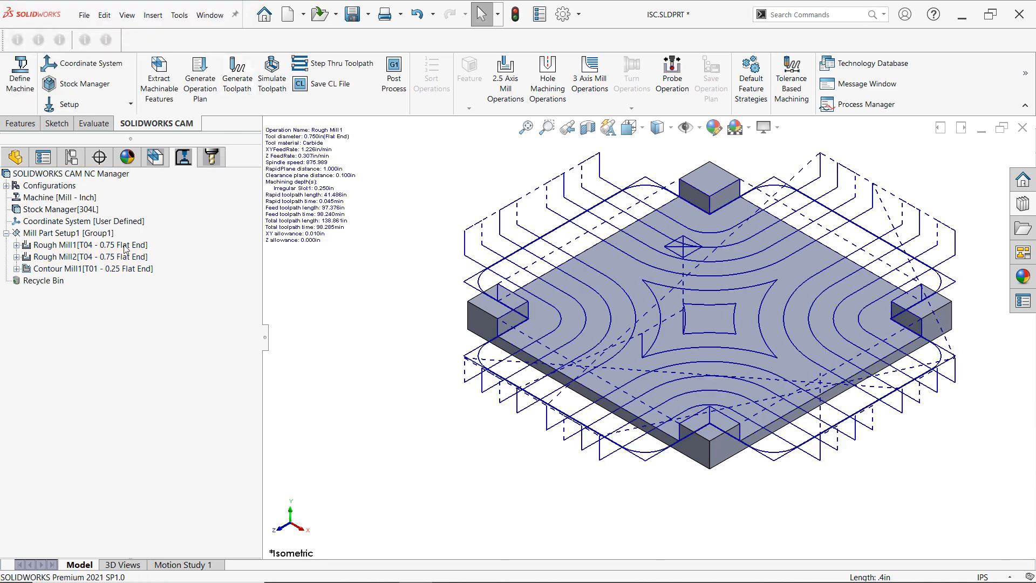
{"action": "left_click", "coordinate": [86, 268]}
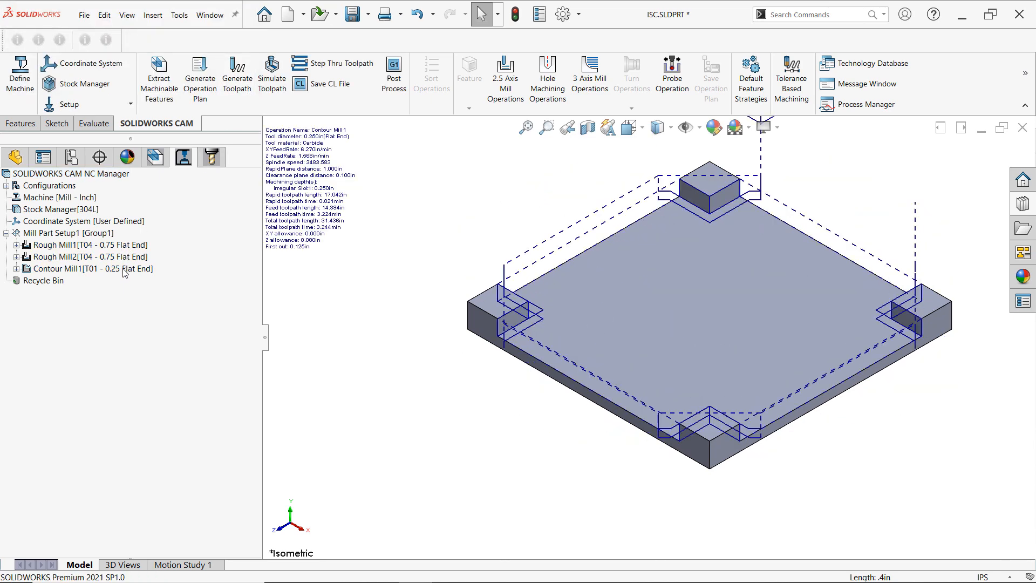
{"action": "left_click", "coordinate": [87, 245]}
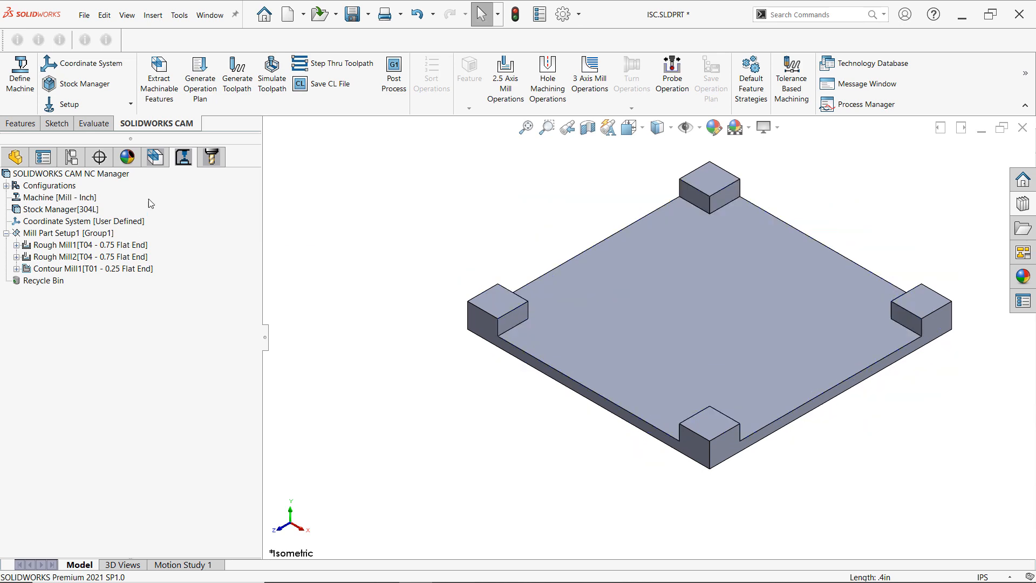
{"action": "mouse_move", "coordinate": [272, 74]}
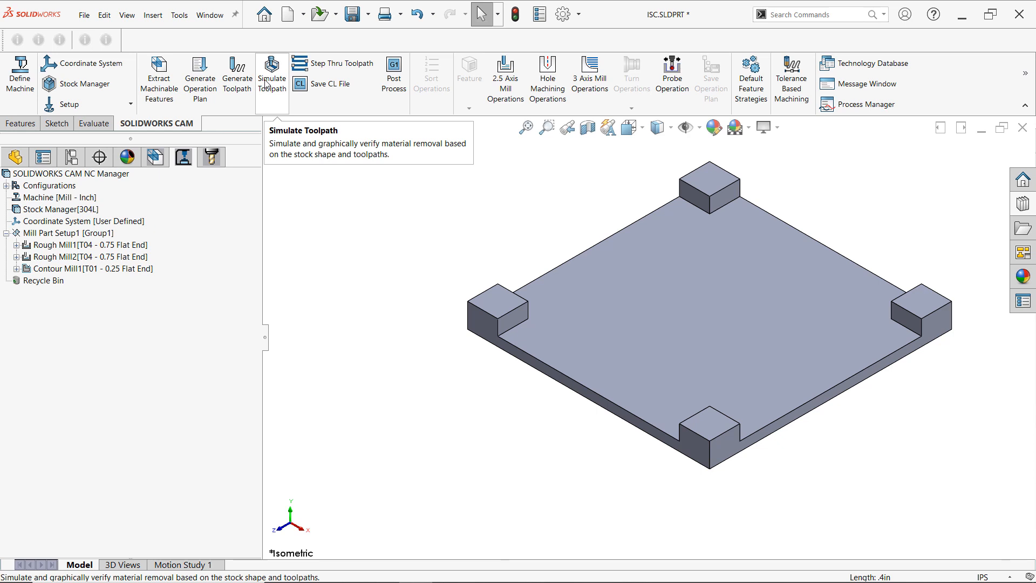
- Begin the toolpath simulation with stock coloured by deviation and the cutting tool shaded
{"action": "left_click", "coordinate": [272, 75]}
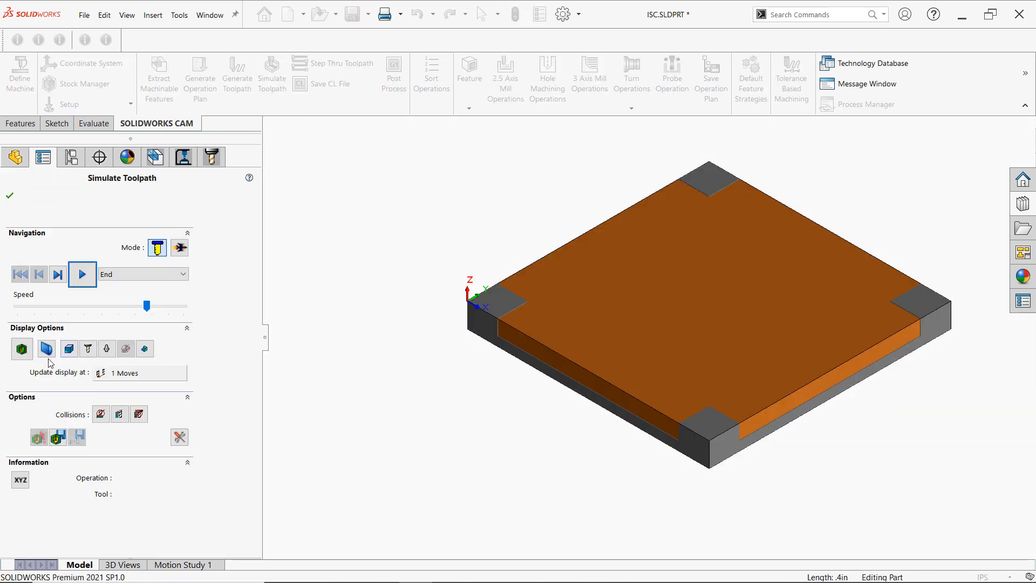
{"action": "left_click", "coordinate": [21, 349]}
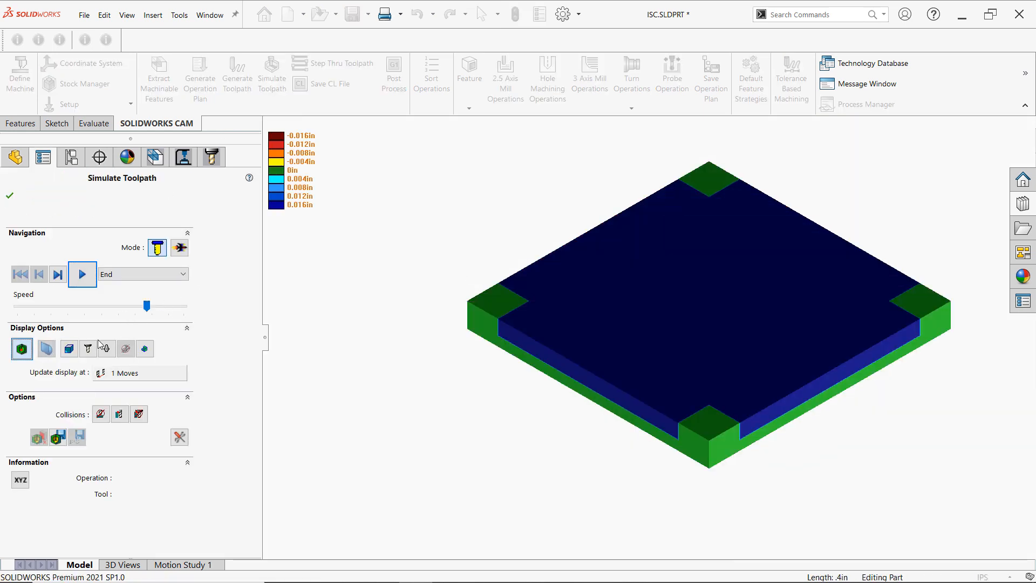
{"action": "mouse_move", "coordinate": [88, 349]}
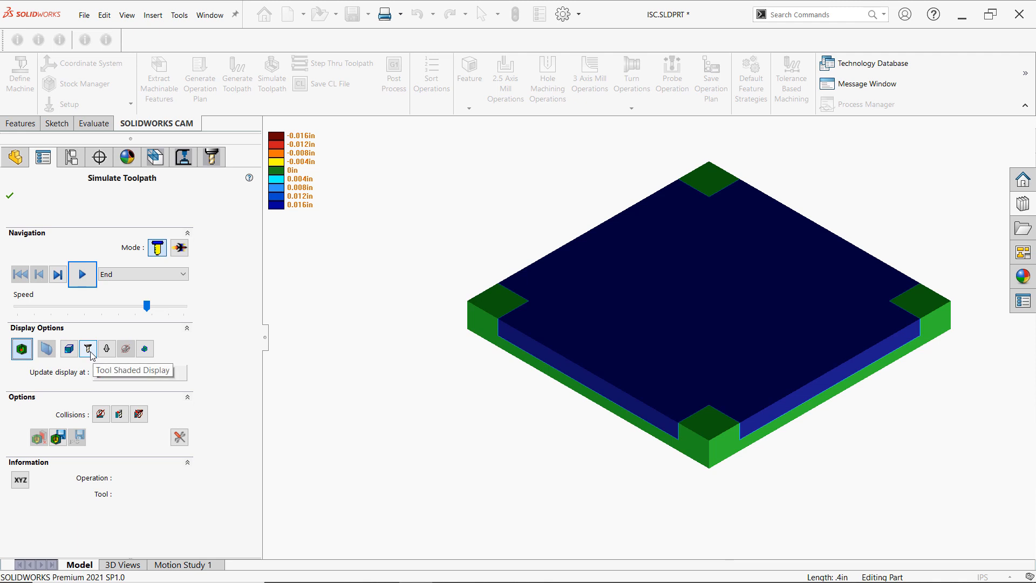
{"action": "left_click", "coordinate": [88, 349]}
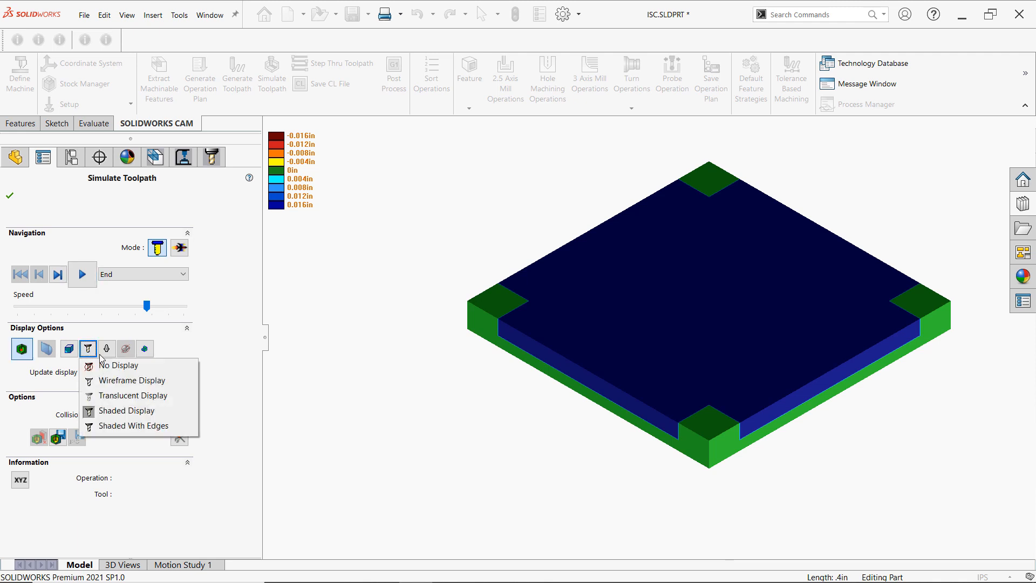
{"action": "mouse_move", "coordinate": [128, 411]}
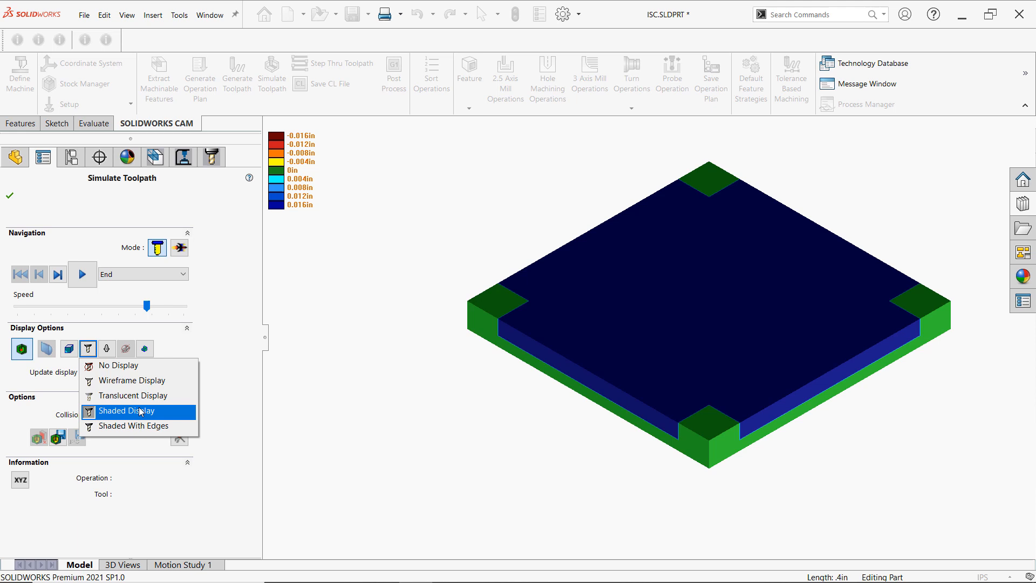
{"action": "left_click", "coordinate": [129, 410]}
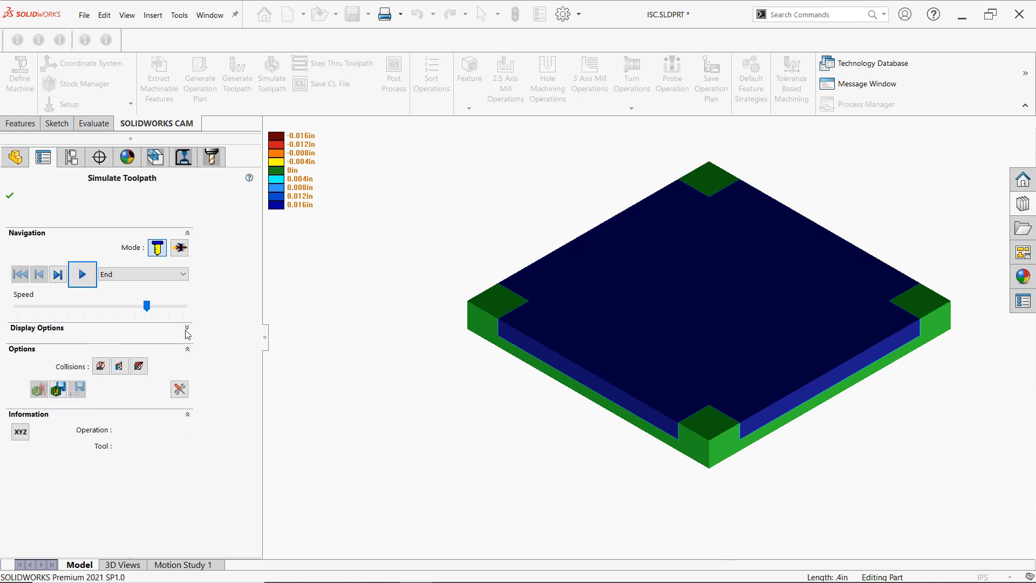
- Set the tool holder to shaded display and play the material-removal simulation
{"action": "left_click", "coordinate": [107, 349]}
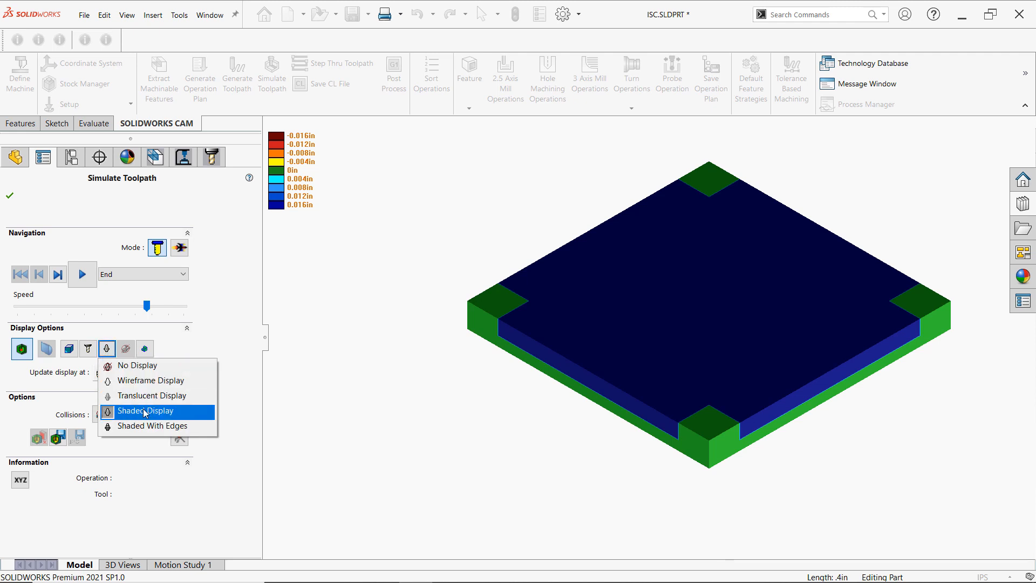
{"action": "left_click", "coordinate": [143, 410]}
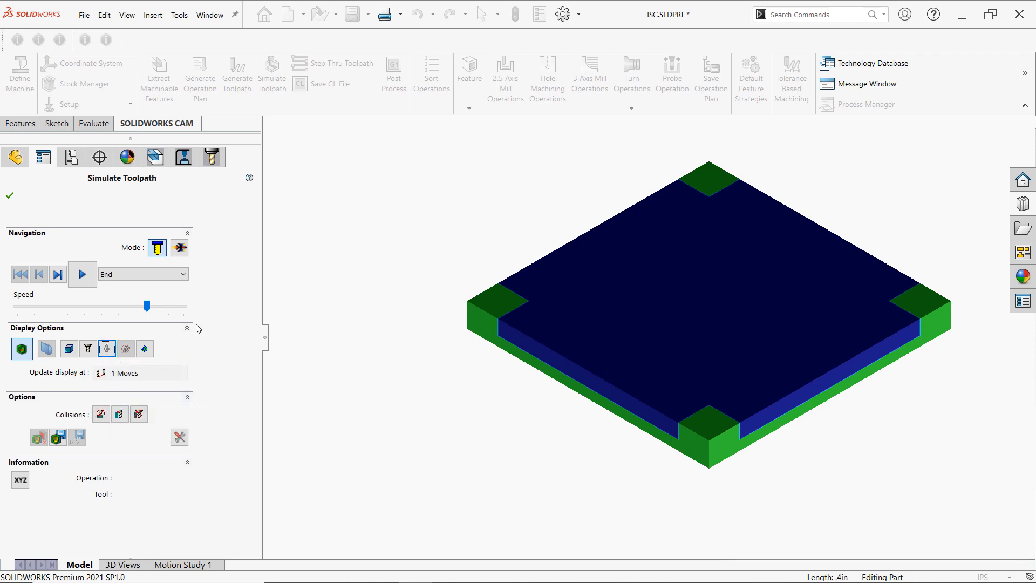
{"action": "left_click", "coordinate": [82, 273]}
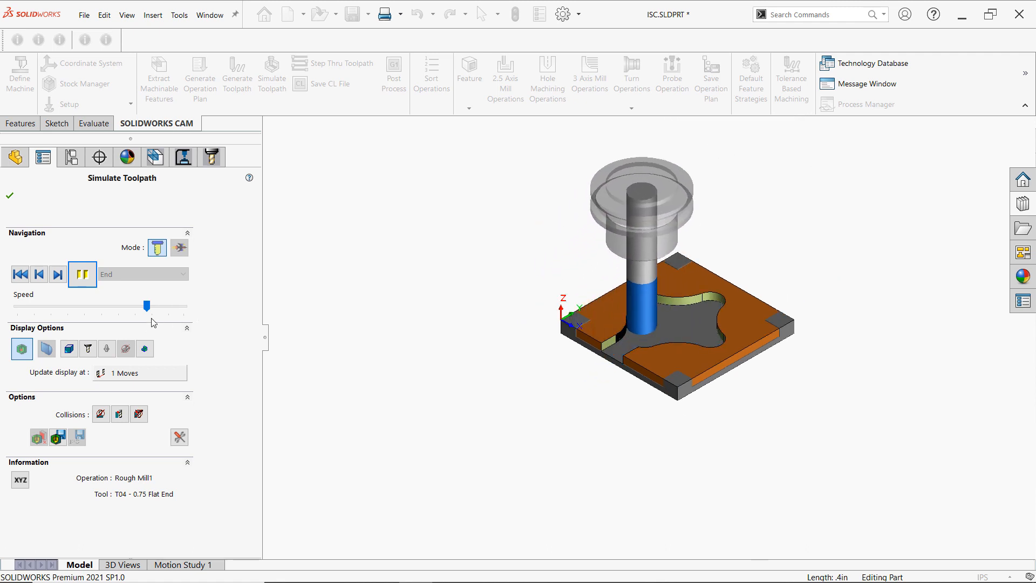
- Vary the Speed slider while Rough Mill cuts play, then leave the simulation
{"action": "left_click_drag", "start_coordinate": [147, 305], "coordinate": [109, 305]}
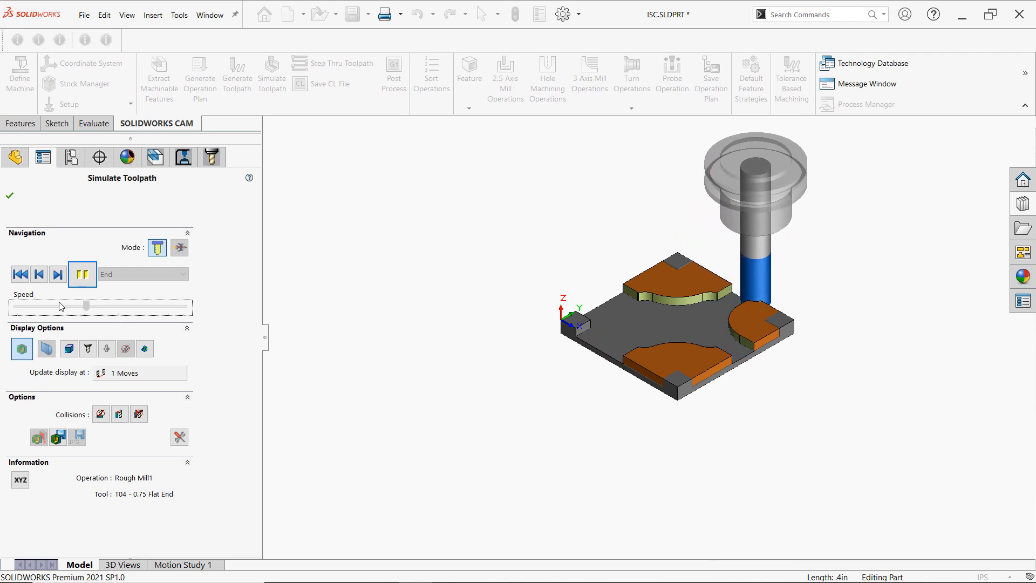
{"action": "left_click_drag", "start_coordinate": [86, 307], "coordinate": [28, 307]}
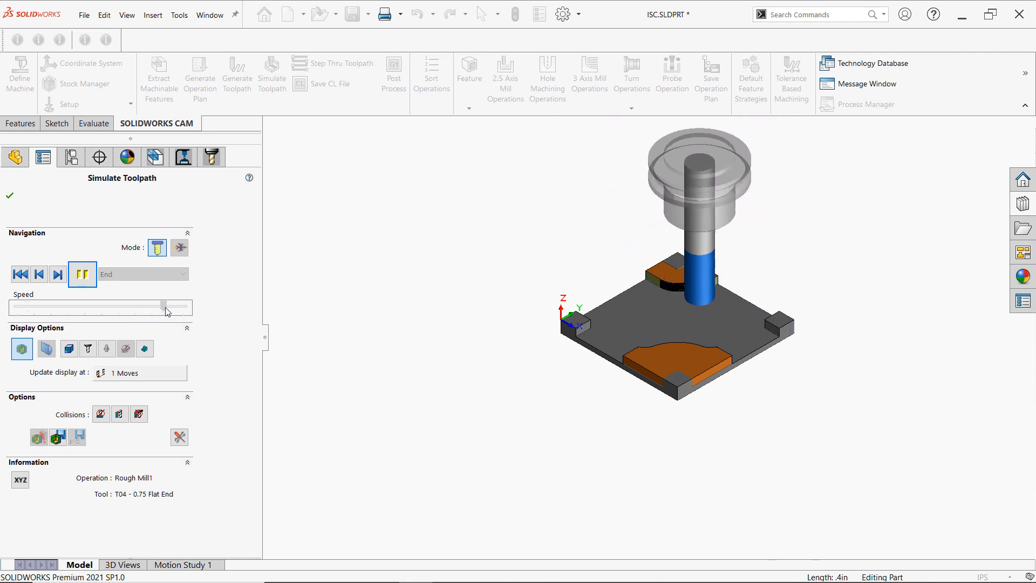
{"action": "left_click_drag", "start_coordinate": [159, 306], "coordinate": [165, 306]}
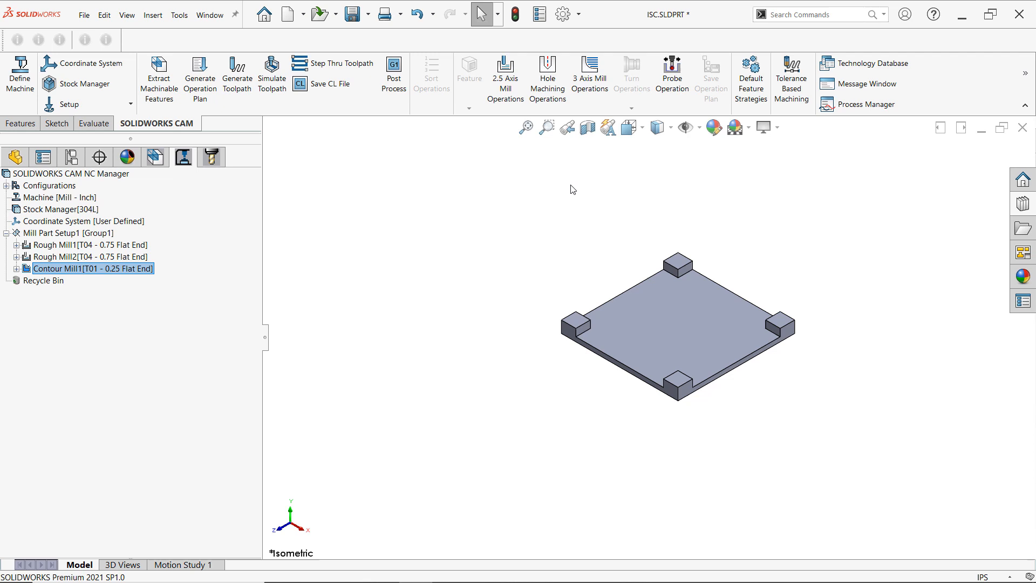
{"action": "mouse_move", "coordinate": [472, 220]}
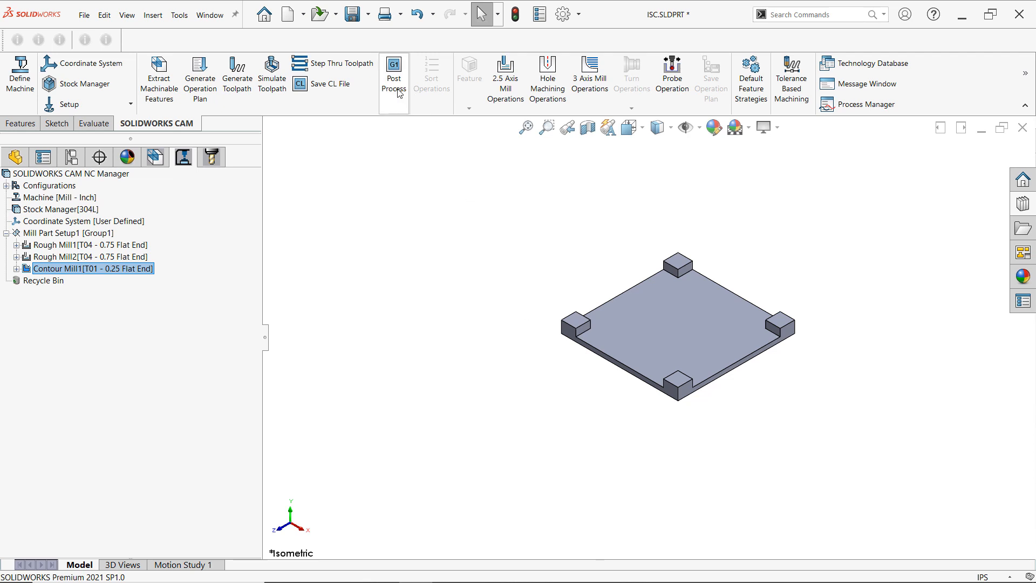
{"action": "mouse_move", "coordinate": [393, 76]}
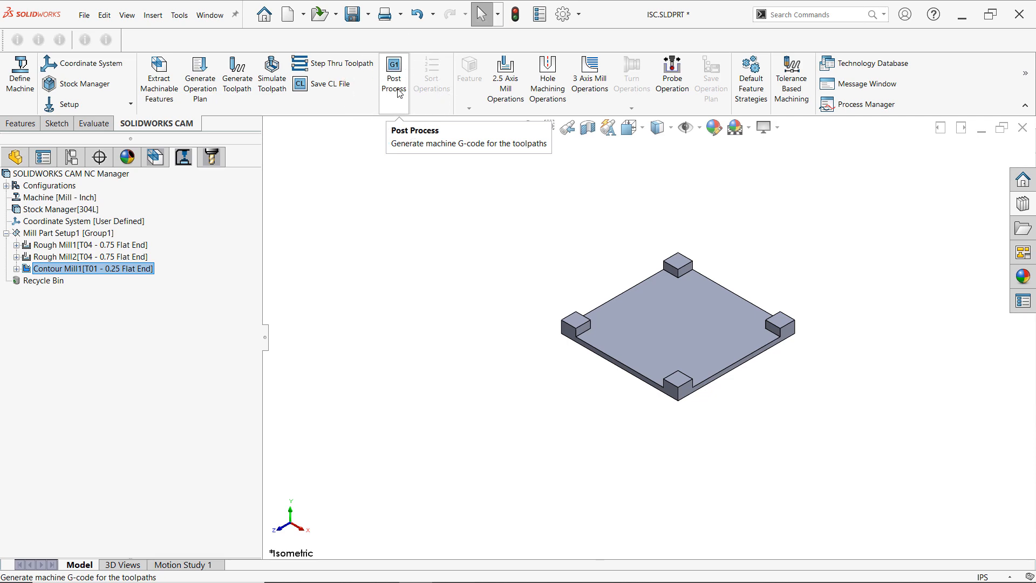
- Post-process the toolpaths to an NC file named 'example' and run the post processor
{"action": "left_click", "coordinate": [392, 73]}
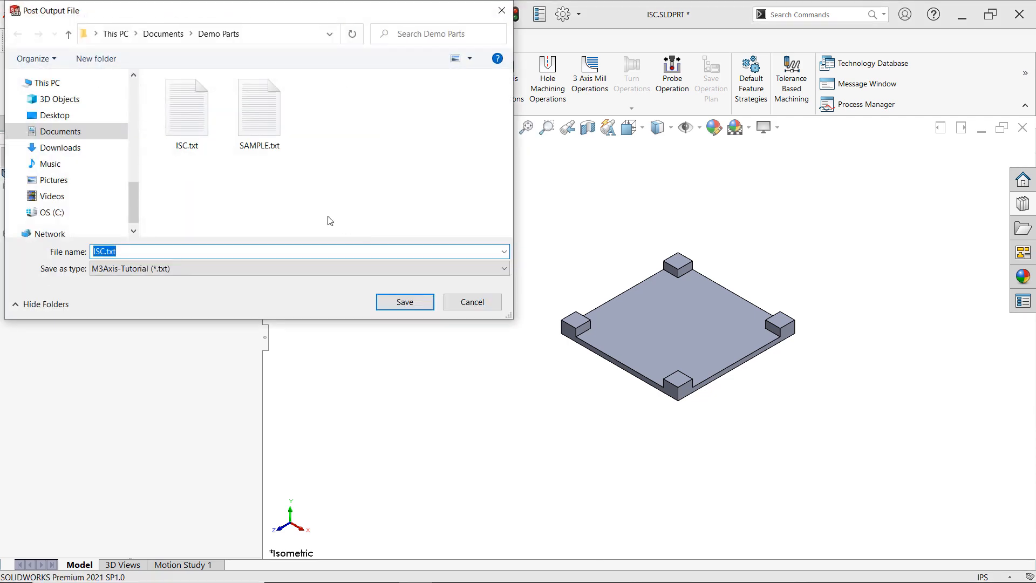
{"action": "type", "text": "examp"}
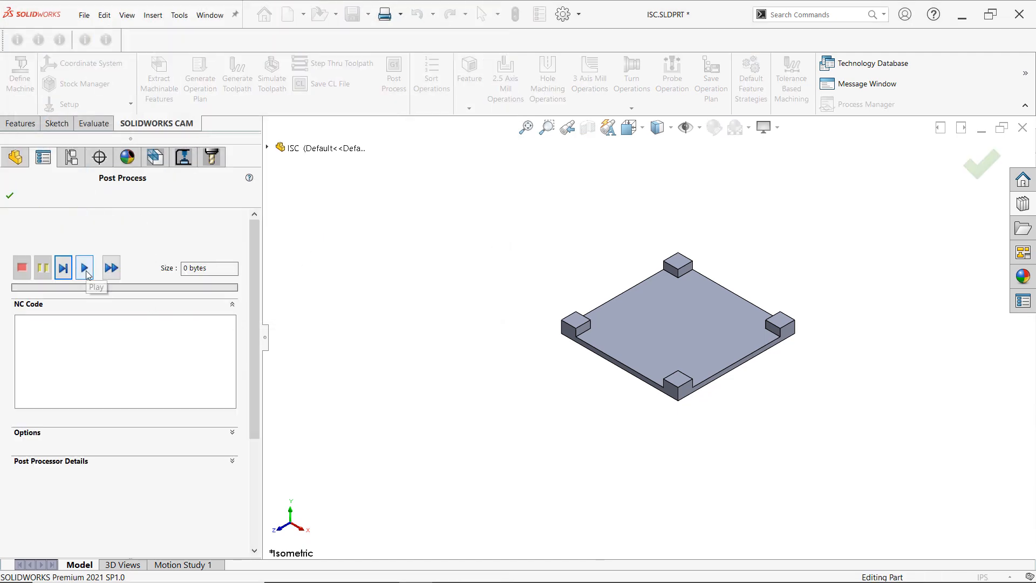
{"action": "left_click", "coordinate": [85, 267]}
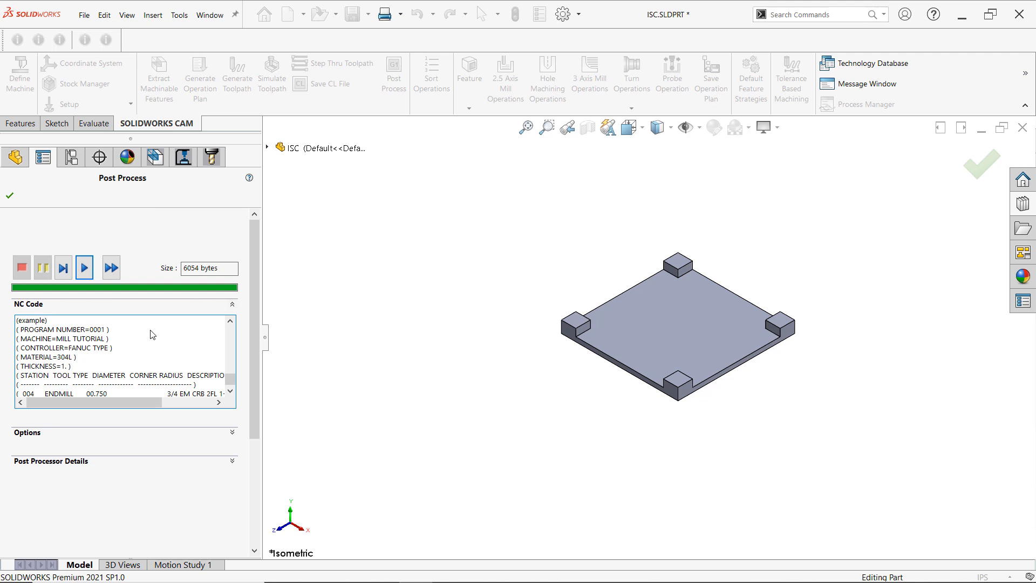